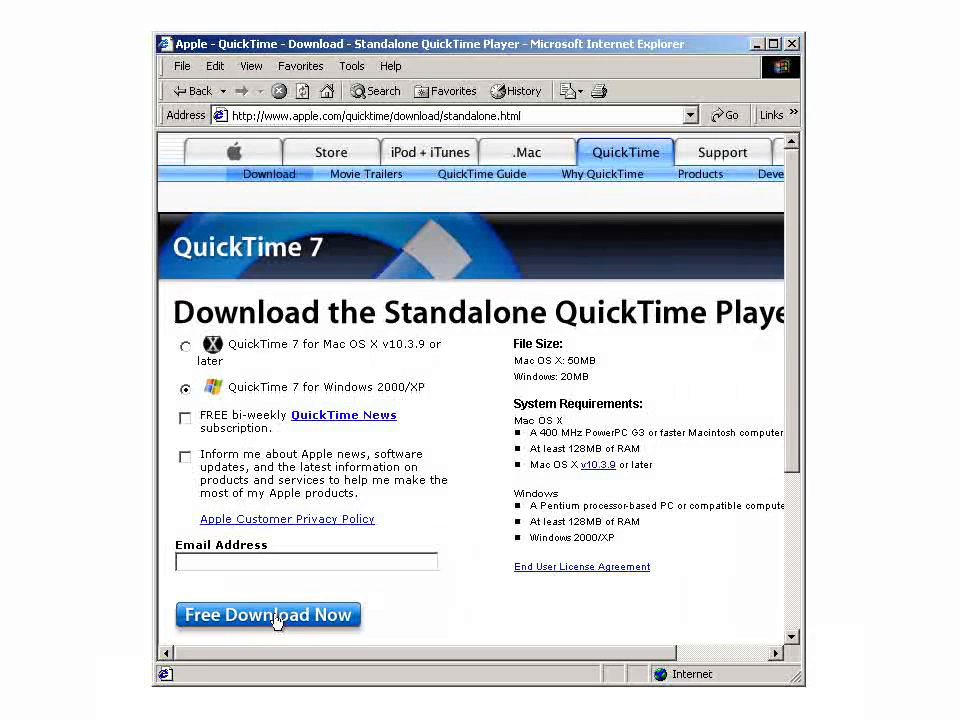
# Start the free download of the QuickTime 7 installer for Windows 2000/XP and run it.
pyautogui.click(268, 614)
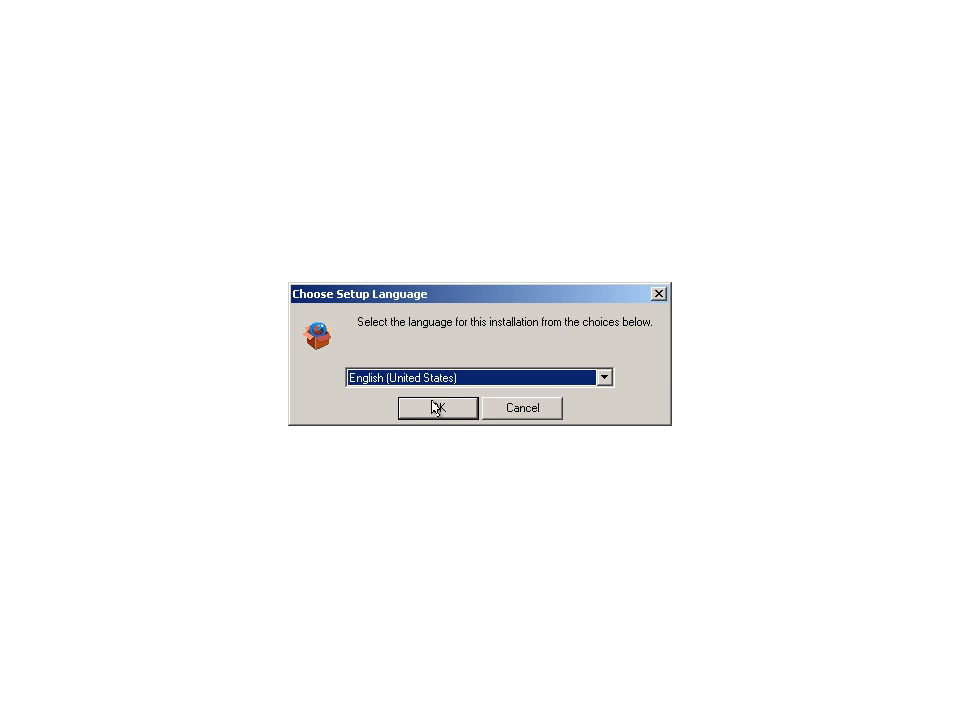
# Proceed with English (United States) as the setup language.
pyautogui.click(436, 408)
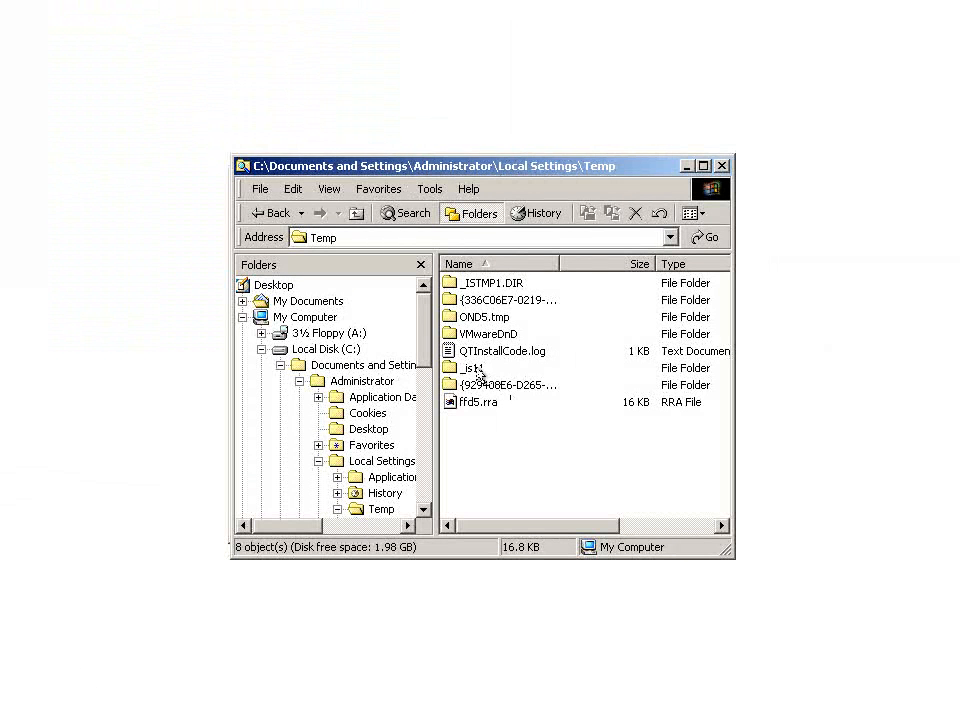
# Select all 19 extracted files in the _is11 folder, then go to the Local Disk (C:) root.
pyautogui.doubleClick(468, 368)
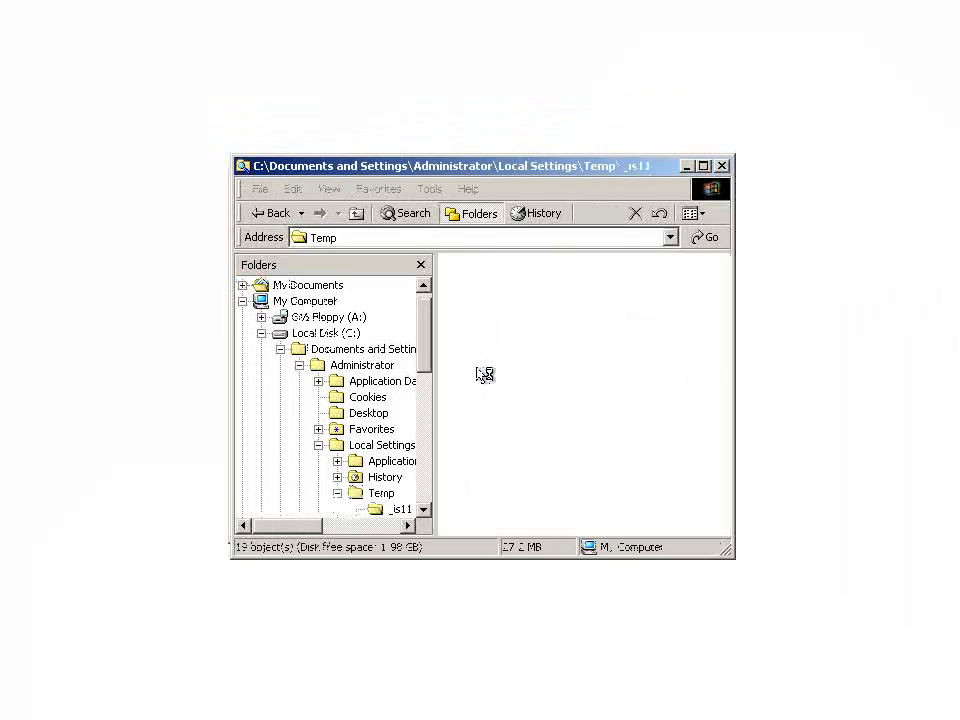
pyautogui.click(402, 510)
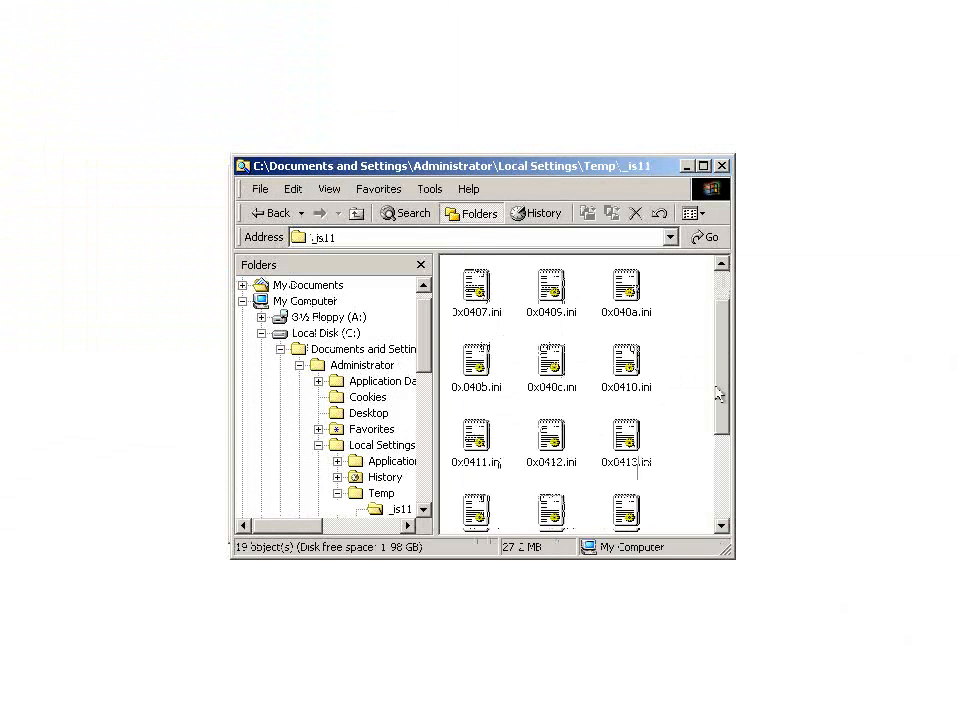
pyautogui.scroll(-3)
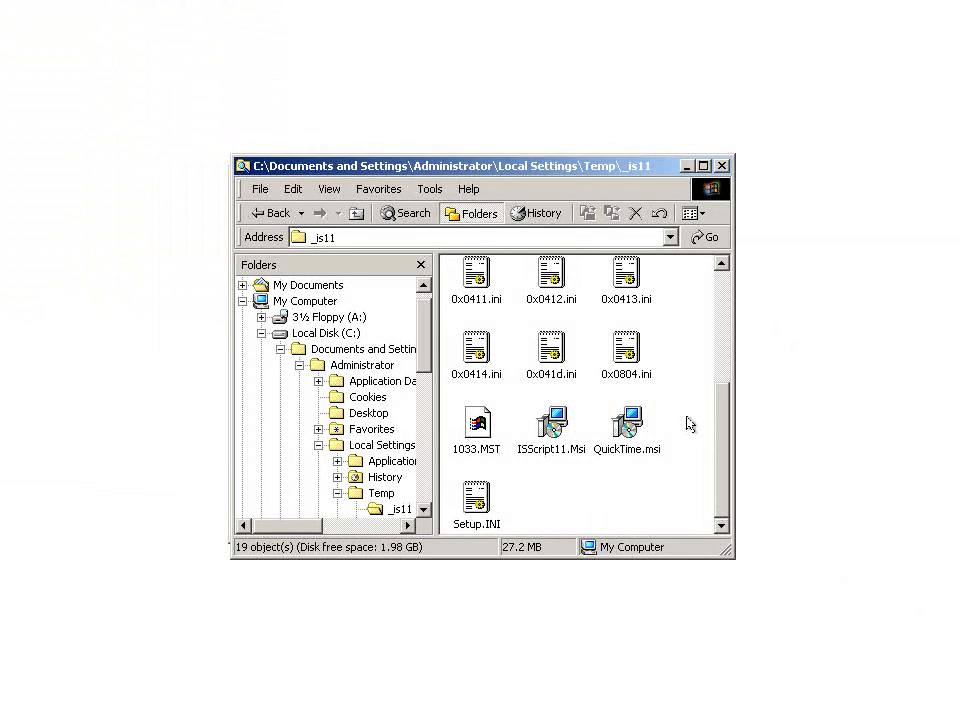
pyautogui.moveTo(652, 528)
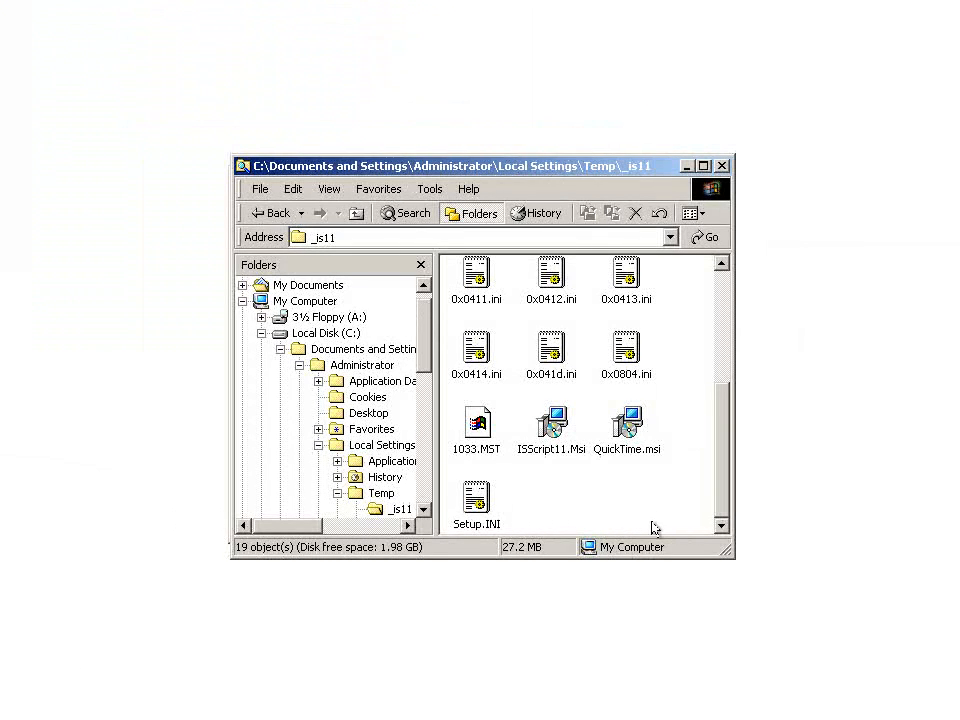
pyautogui.press('ctrl+a')
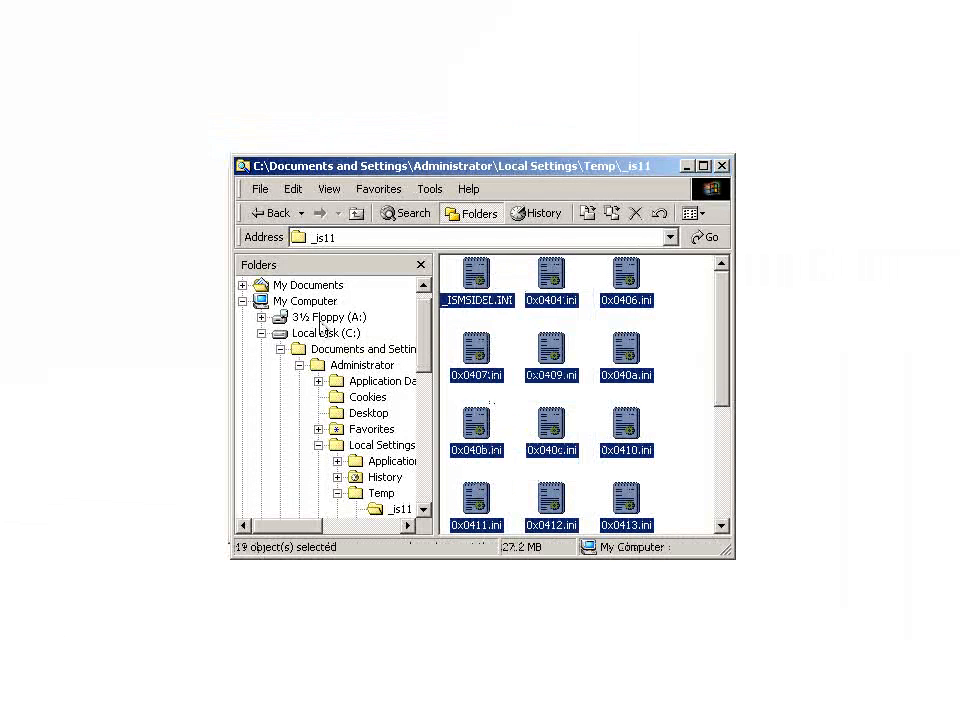
pyautogui.click(318, 332)
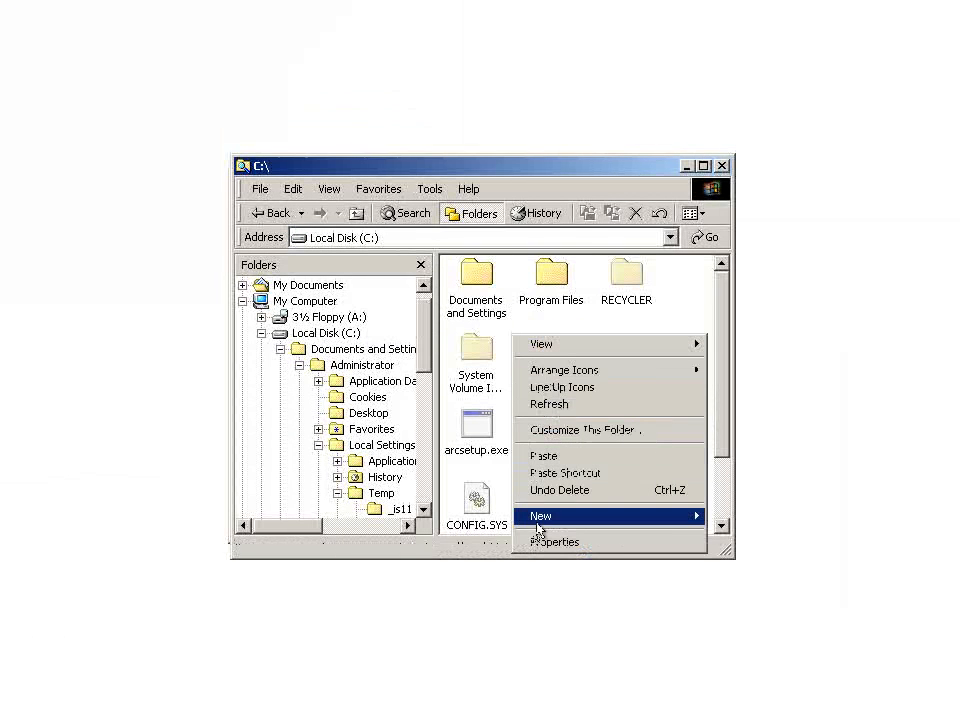
# Create a qt-package folder on C: and paste the 19 setup files into it.
pyautogui.click(540, 516)
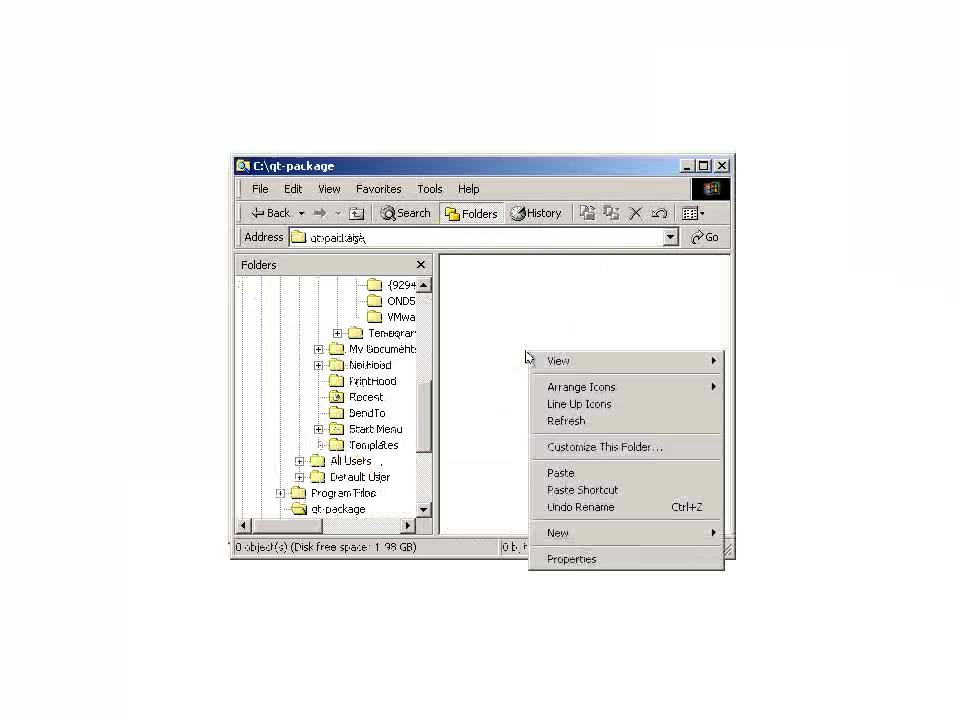
pyautogui.click(560, 472)
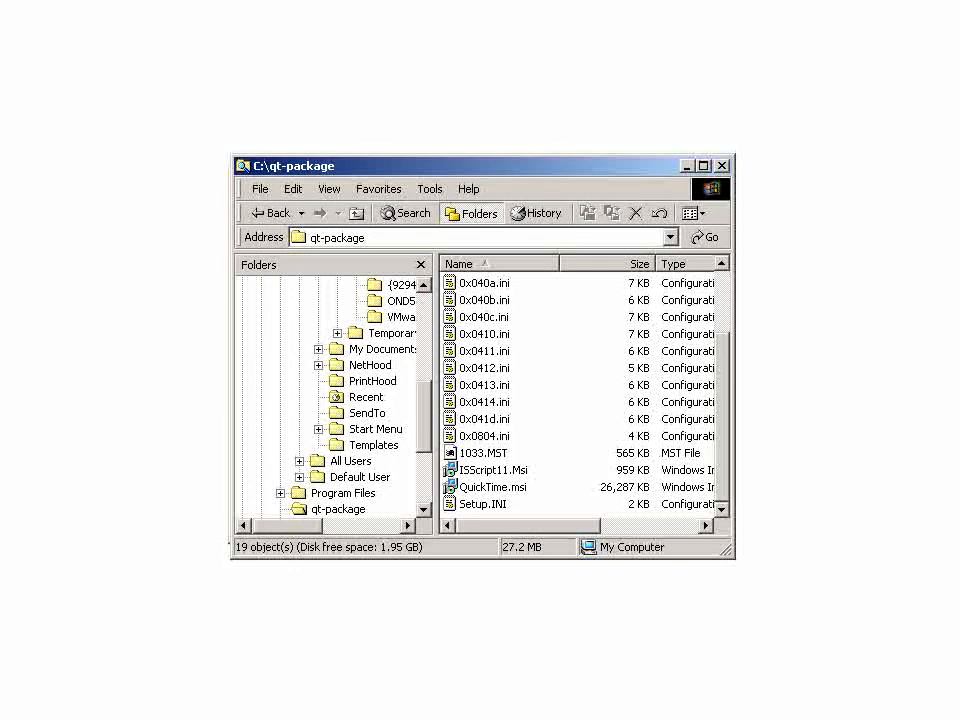
# Cancel the QuickTime 7 installer at its welcome screen and finish the interrupted wizard.
pyautogui.doubleClick(492, 488)
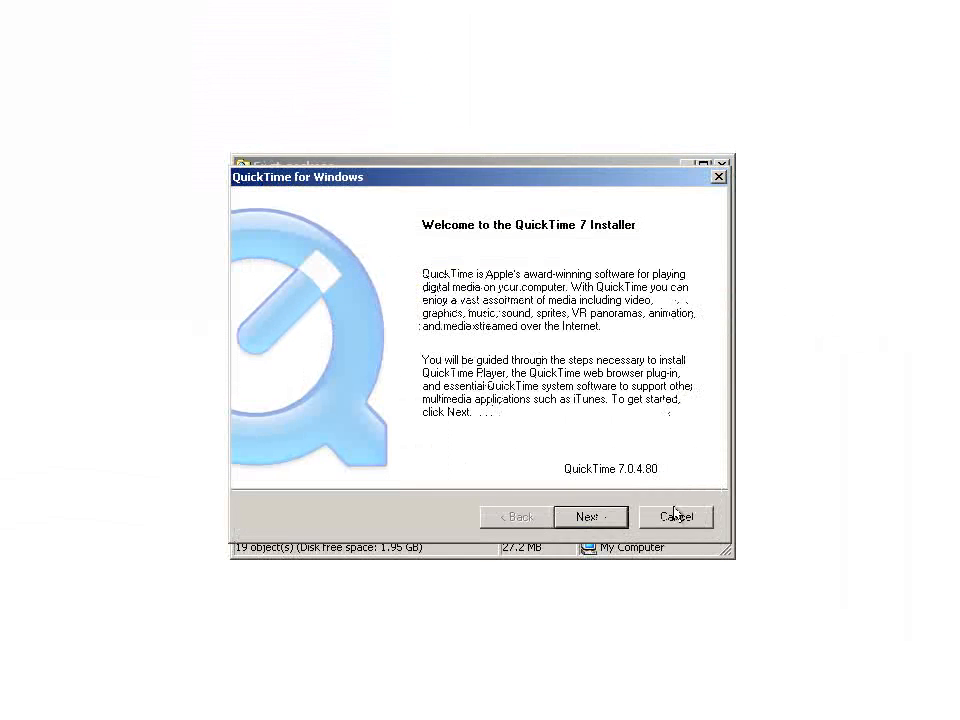
pyautogui.click(676, 516)
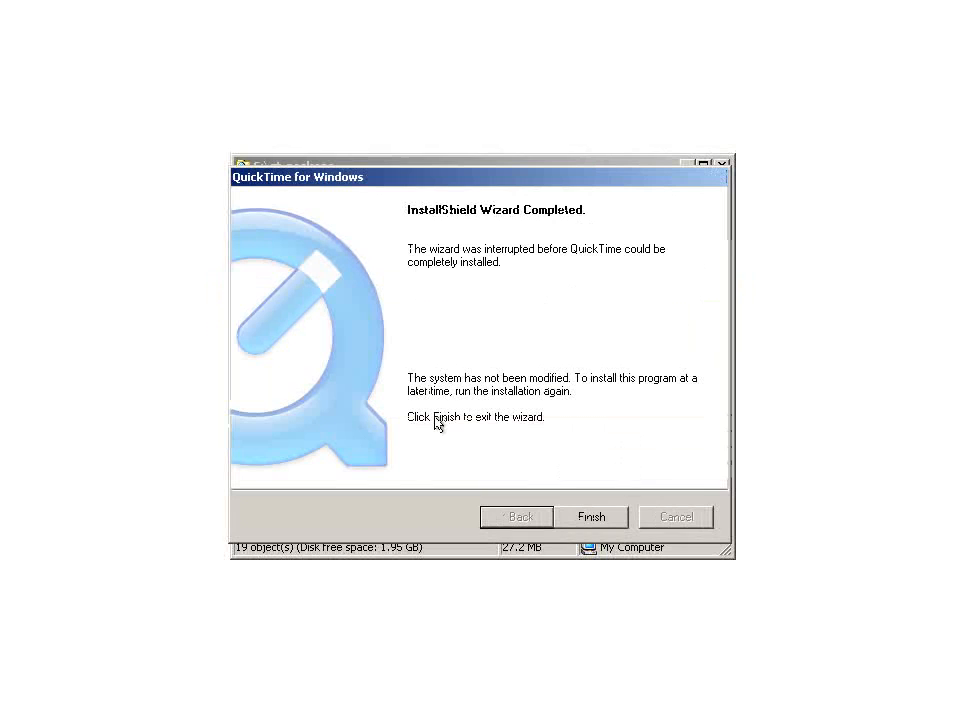
pyautogui.click(592, 516)
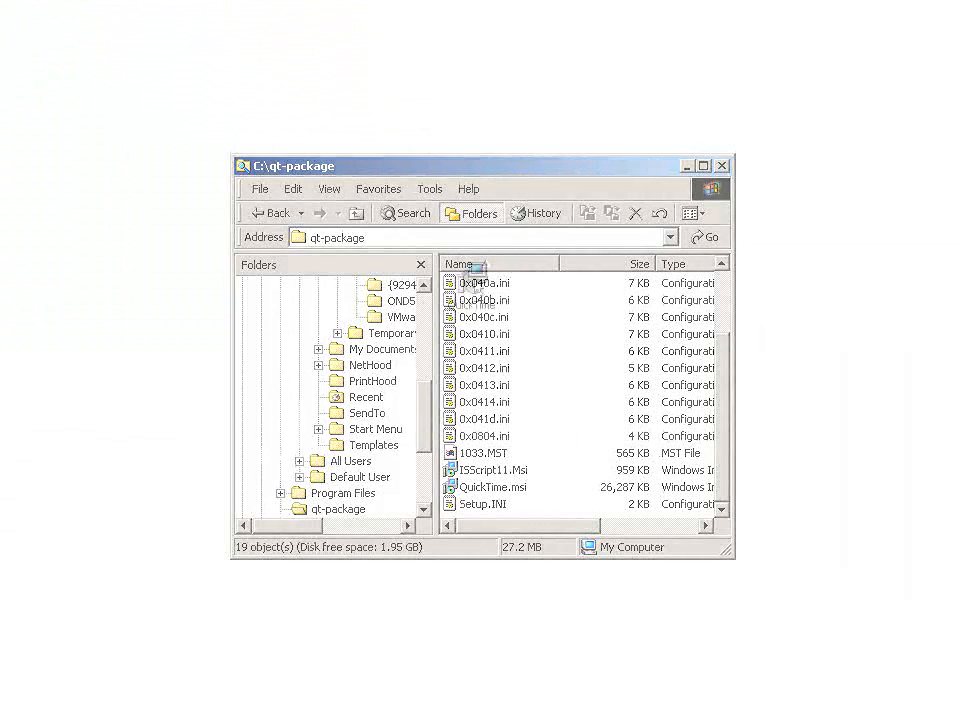
# Try installing QuickTime.msi directly and dismiss the setup.exe-required error.
pyautogui.rightClick(496, 488)
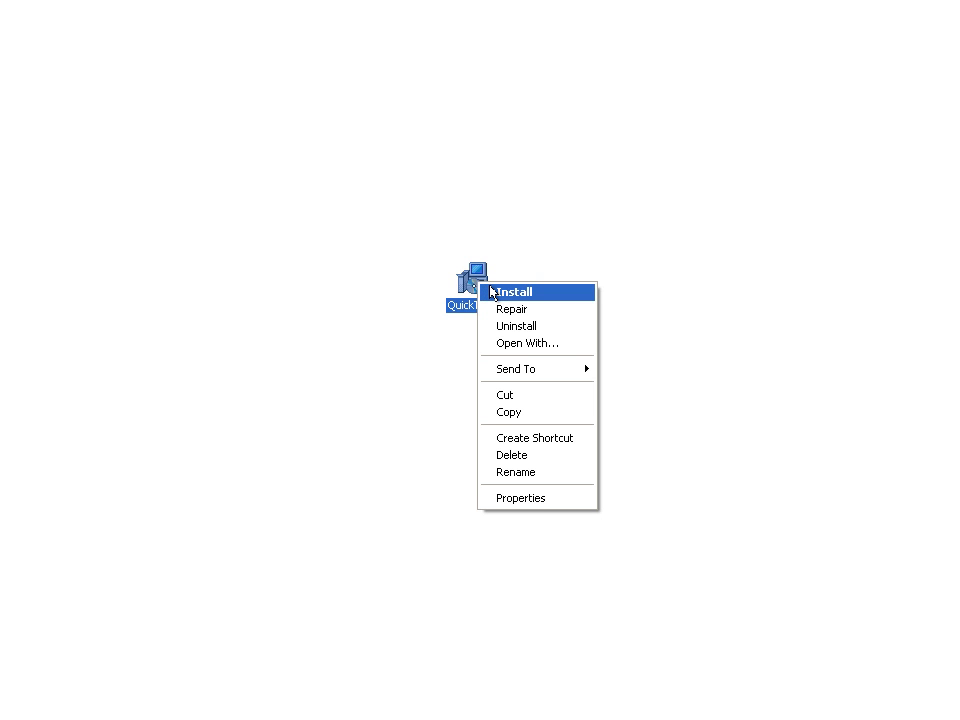
pyautogui.click(512, 292)
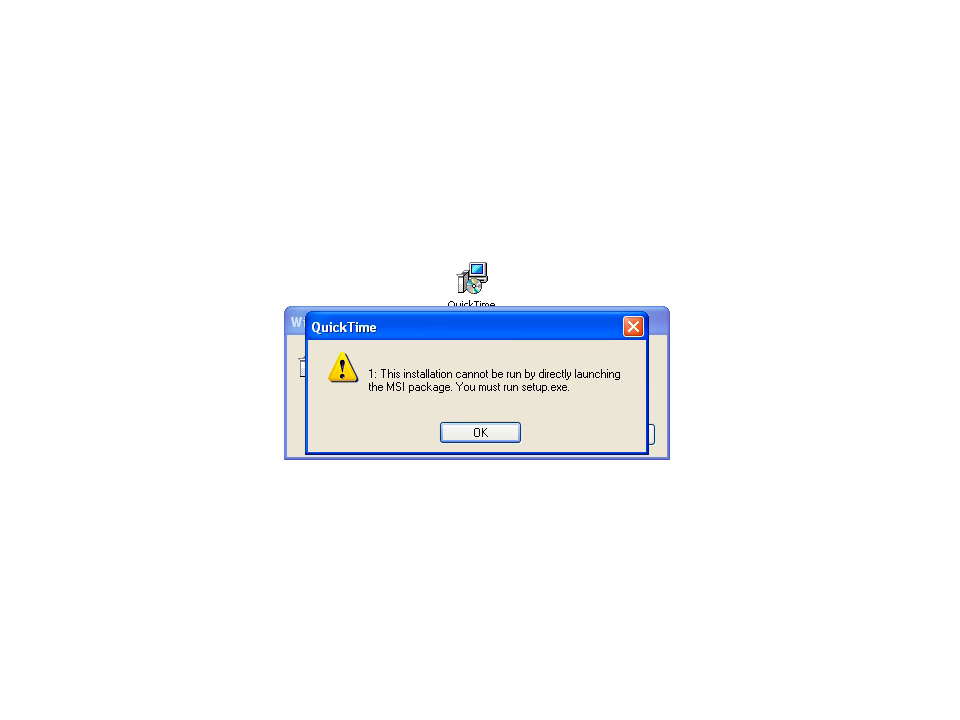
pyautogui.click(480, 432)
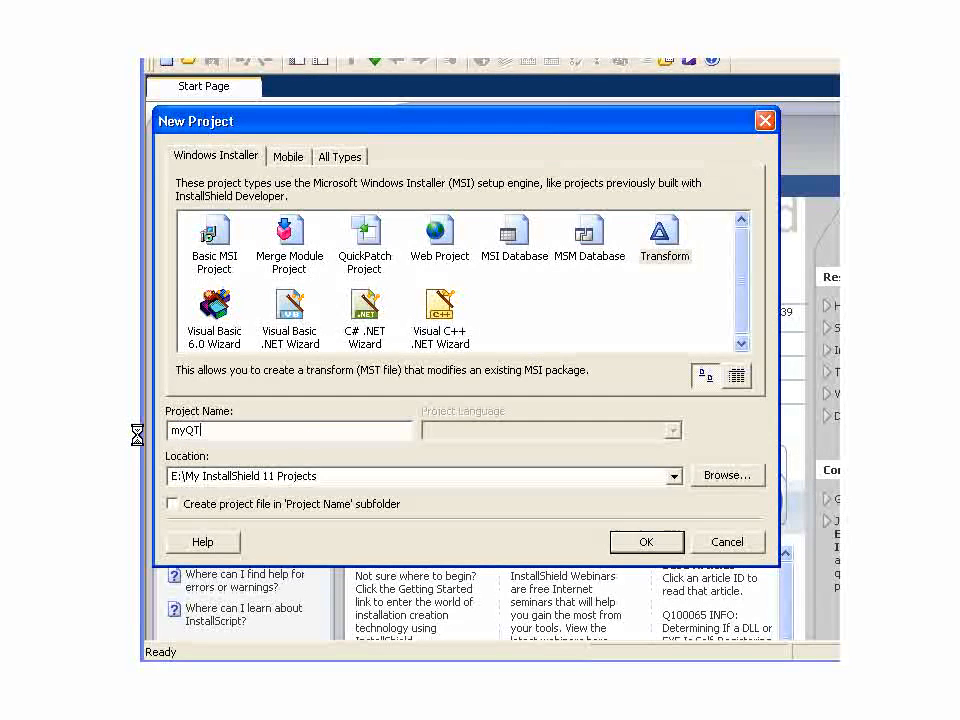
# Create the myQT Transform project with location c:\qt-package.
pyautogui.write('c:\\qt-package')
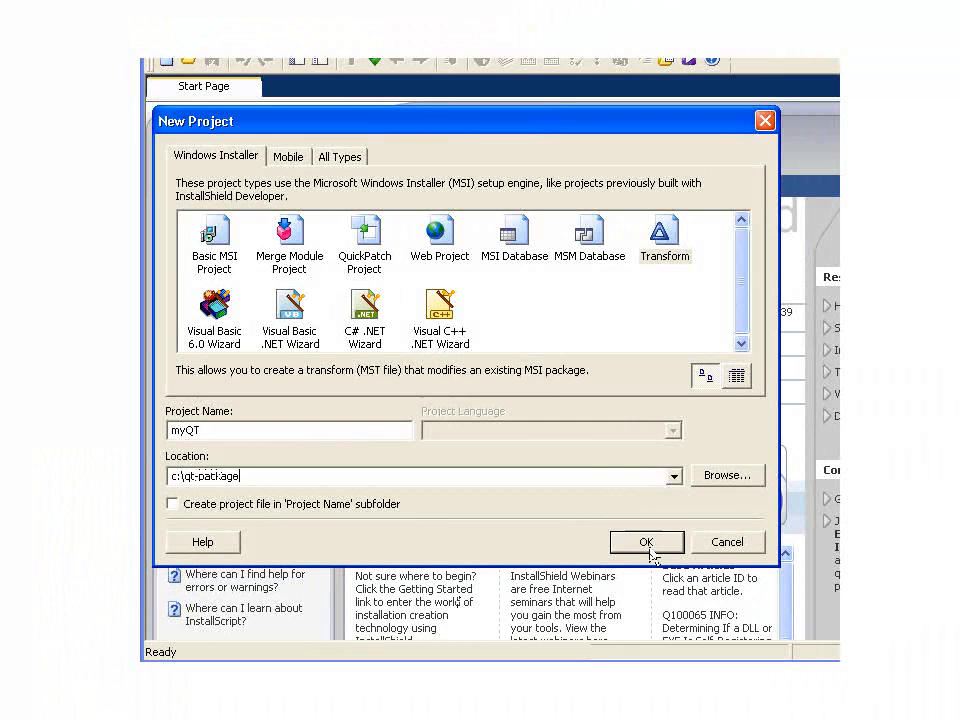
pyautogui.click(646, 540)
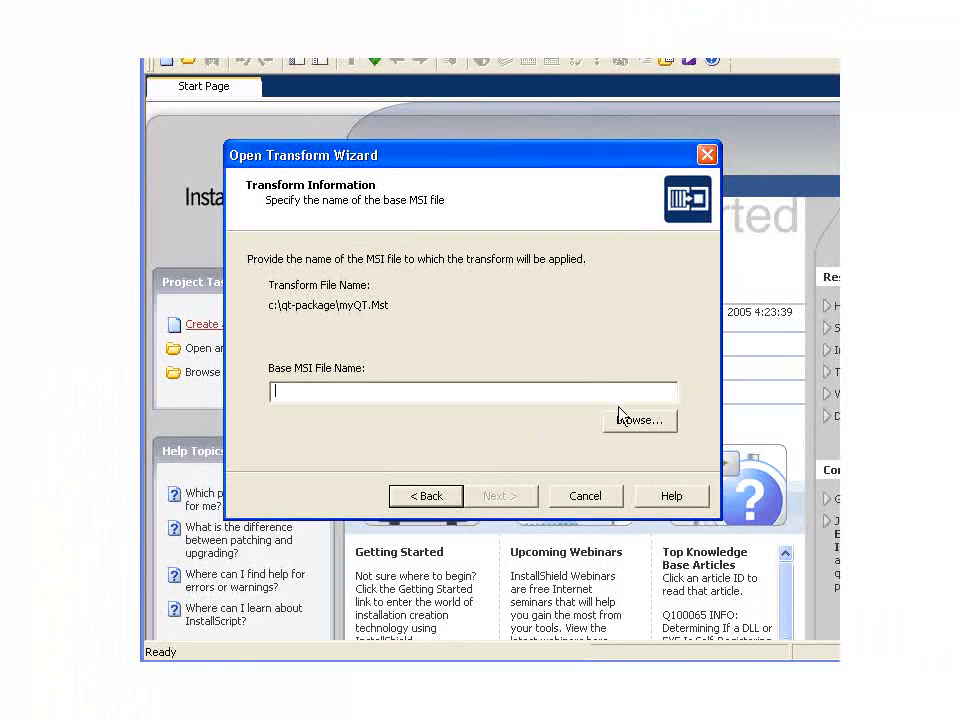
# Choose QuickTime.msi as the base package for the transform.
pyautogui.click(640, 420)
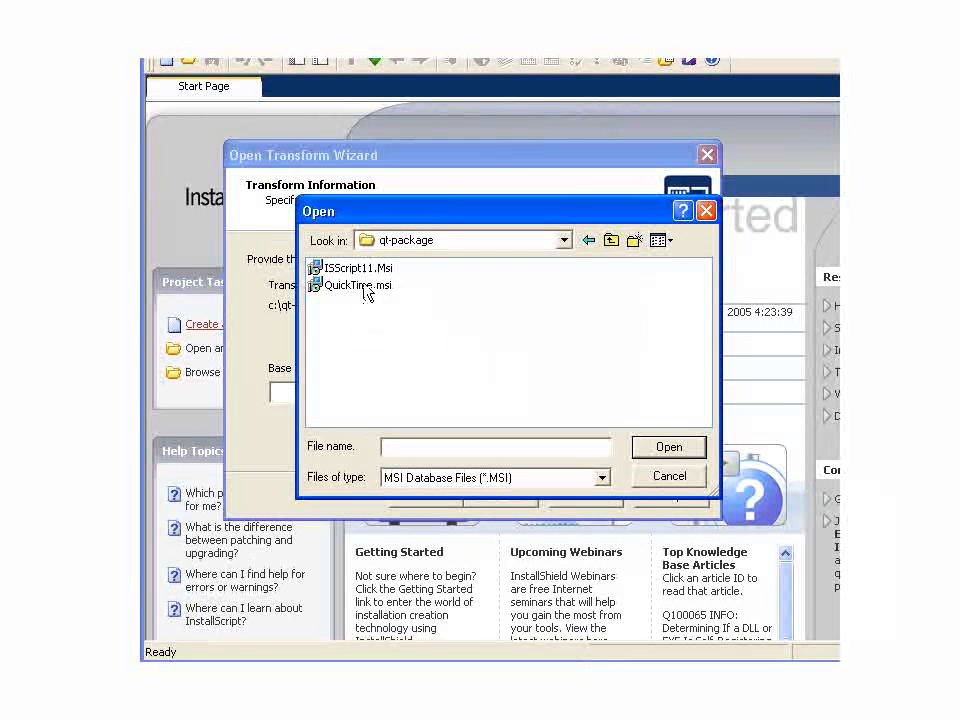
pyautogui.click(668, 448)
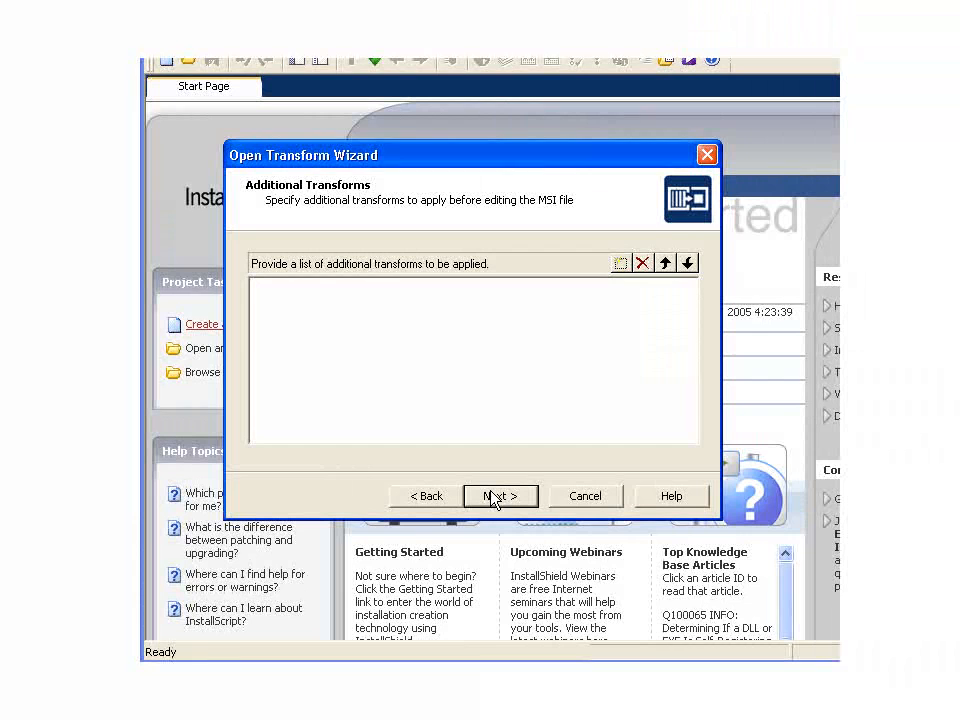
pyautogui.click(620, 264)
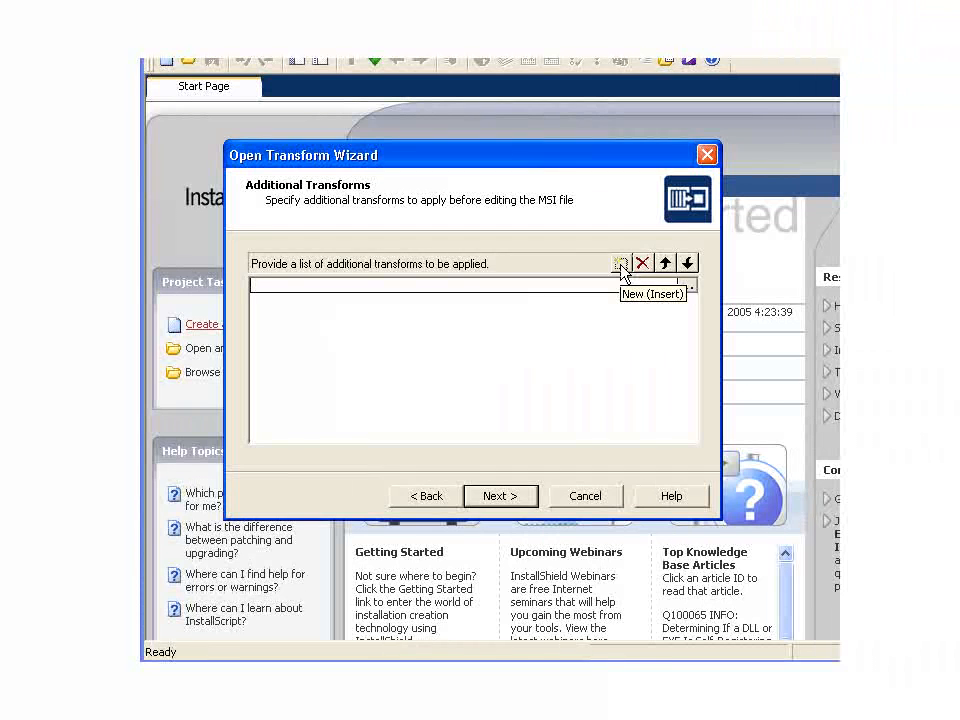
# Add 1033.MST as an additional transform.
pyautogui.click(620, 262)
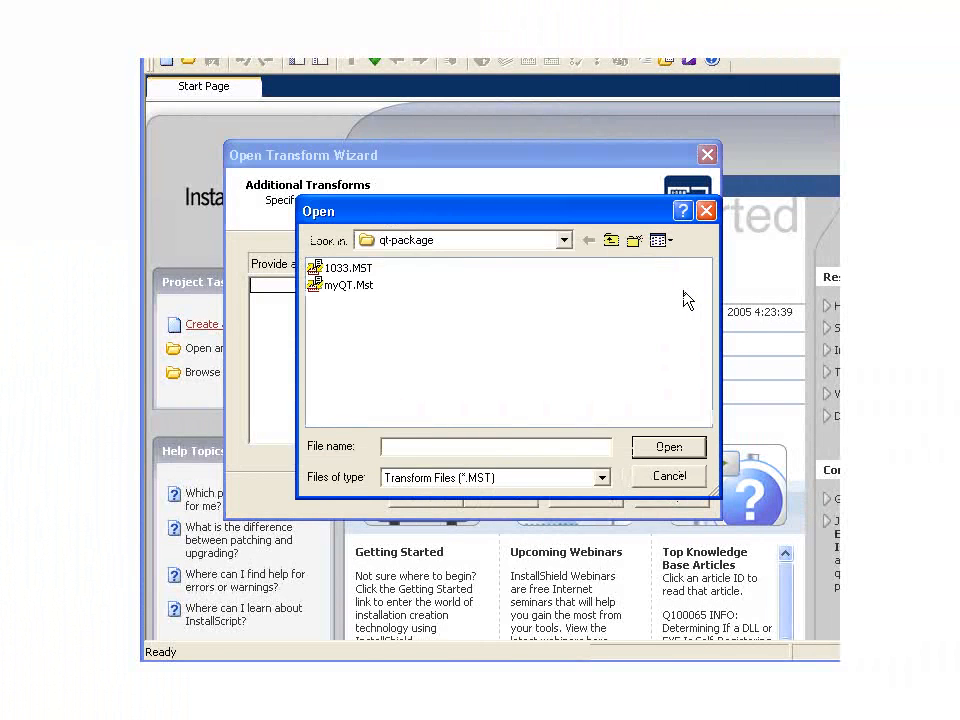
pyautogui.click(348, 268)
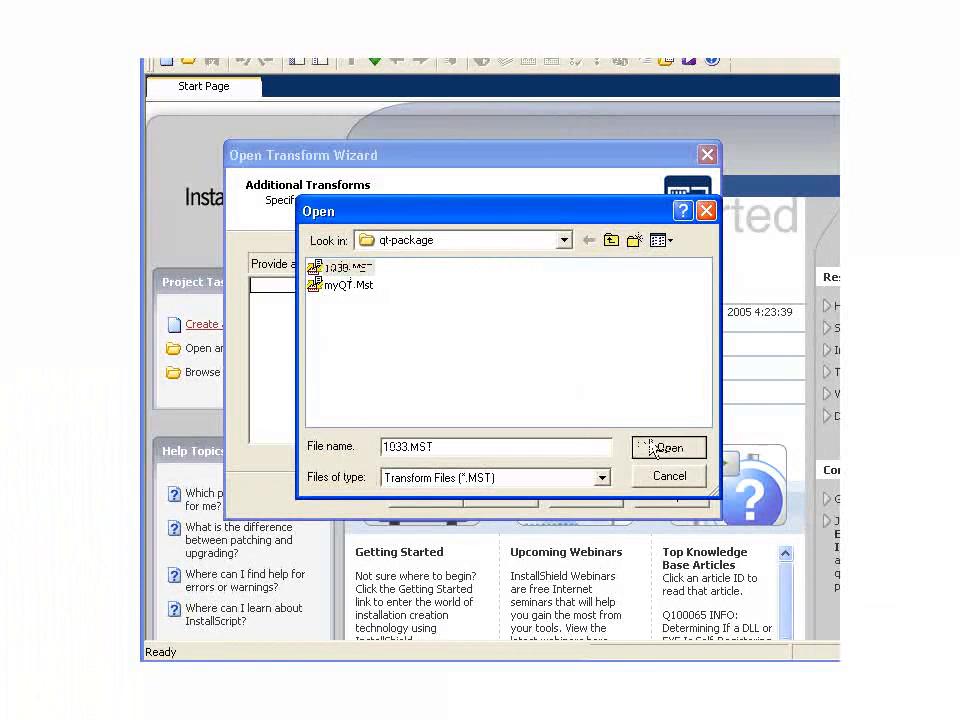
pyautogui.click(668, 448)
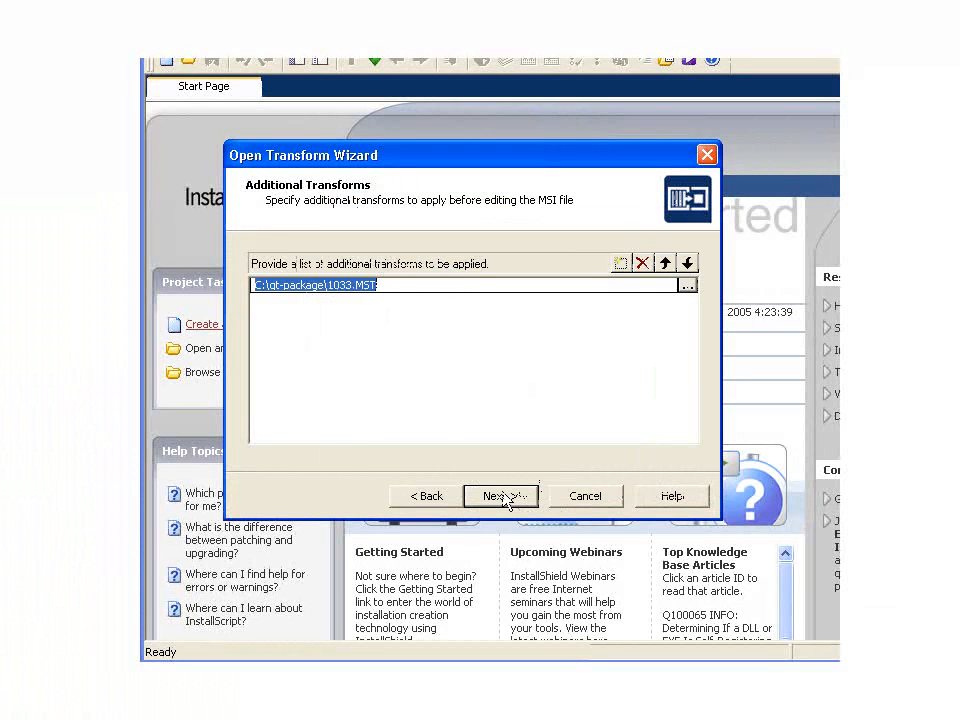
# Delete the OnCheckSilentInstall action from the Execute sequence of the myQT transform.
pyautogui.click(500, 496)
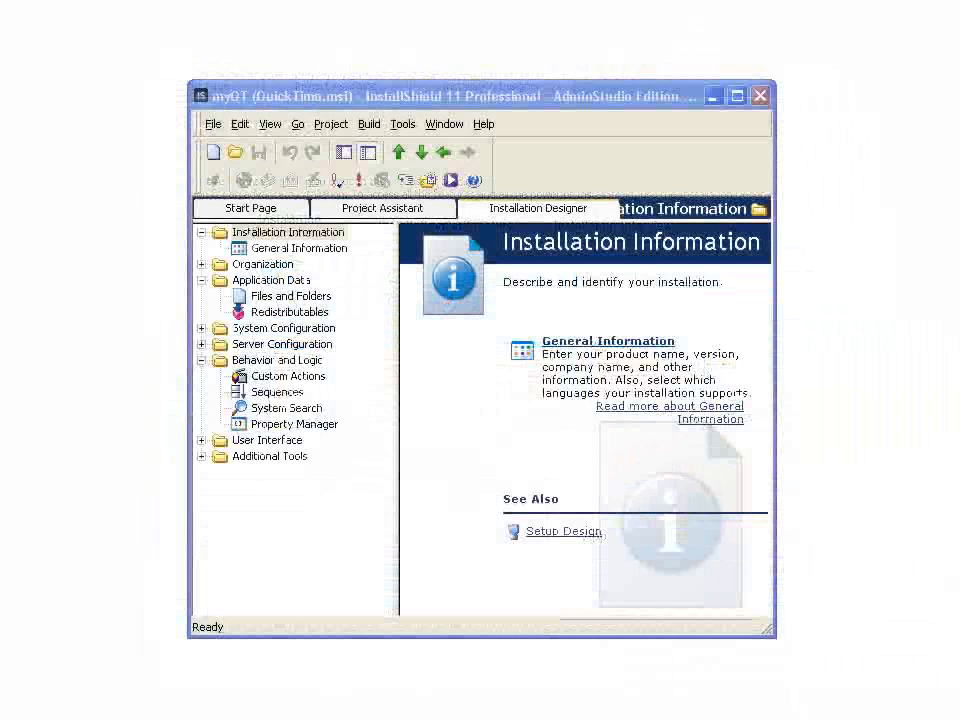
pyautogui.click(276, 390)
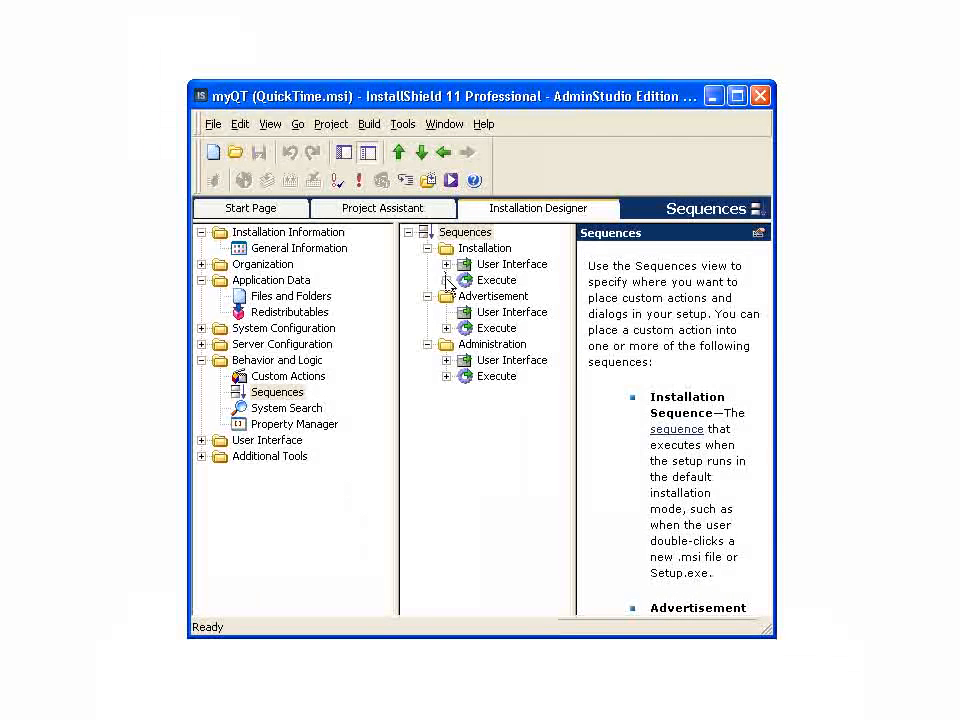
pyautogui.click(448, 264)
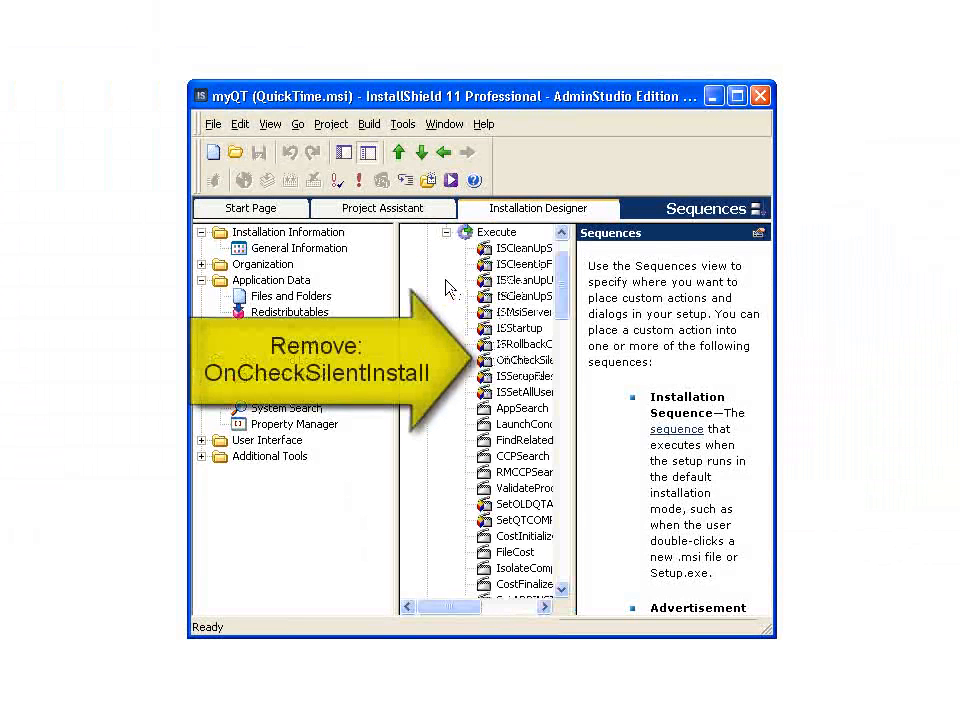
pyautogui.click(524, 360)
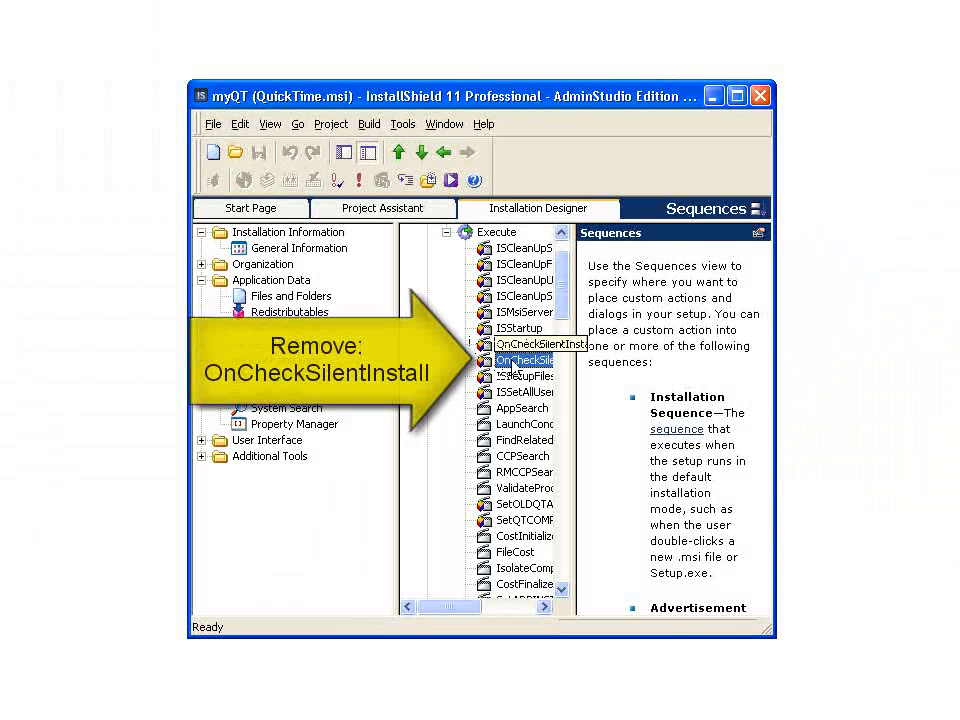
pyautogui.click(530, 360)
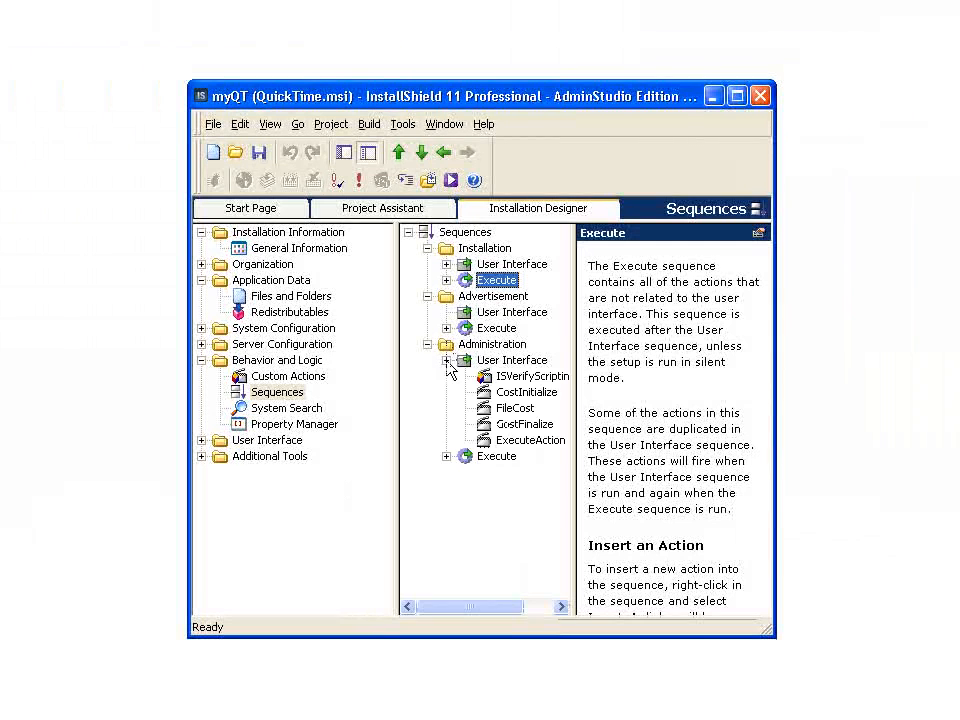
pyautogui.click(448, 360)
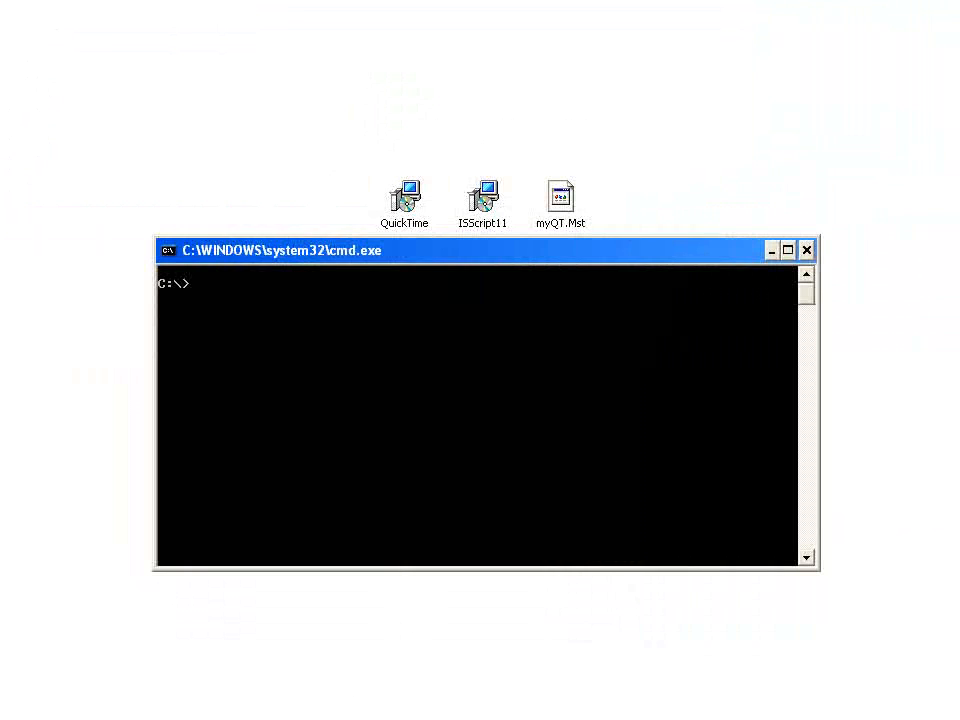
pyautogui.moveTo(316, 260)
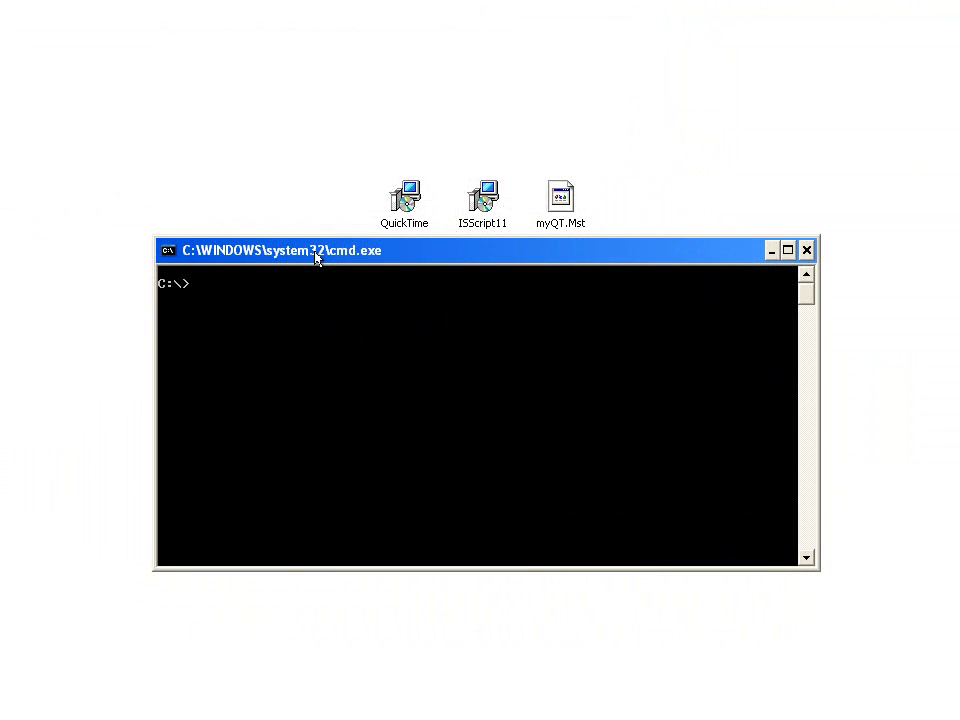
# Run msiexec /i ISScript11.Msi /qb, then begin a second msiexec /i command.
pyautogui.write('nsie')
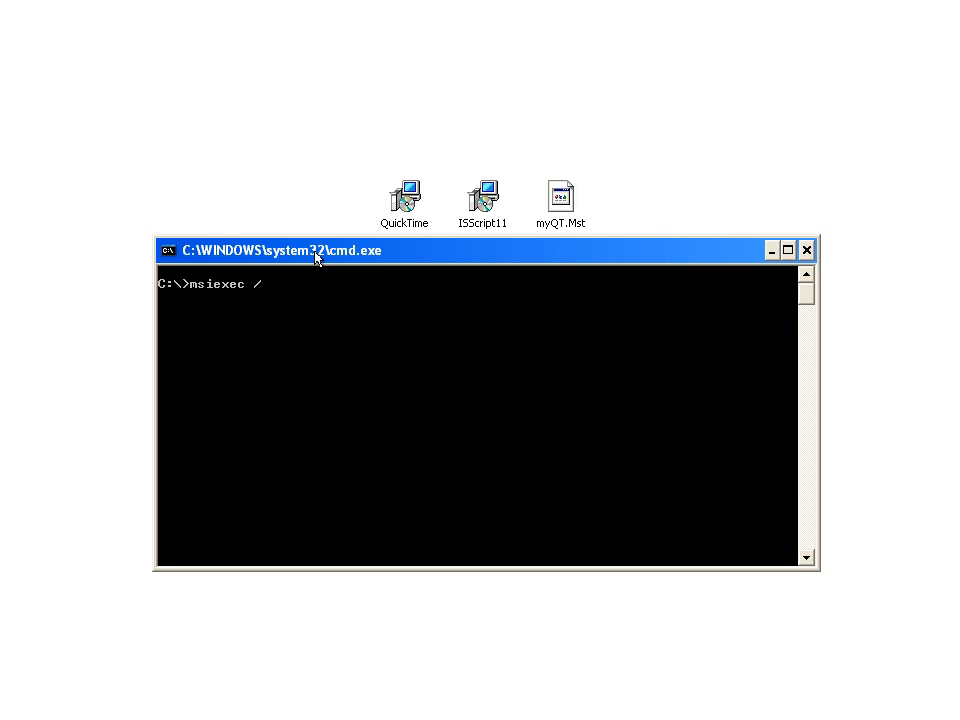
pyautogui.write('i')
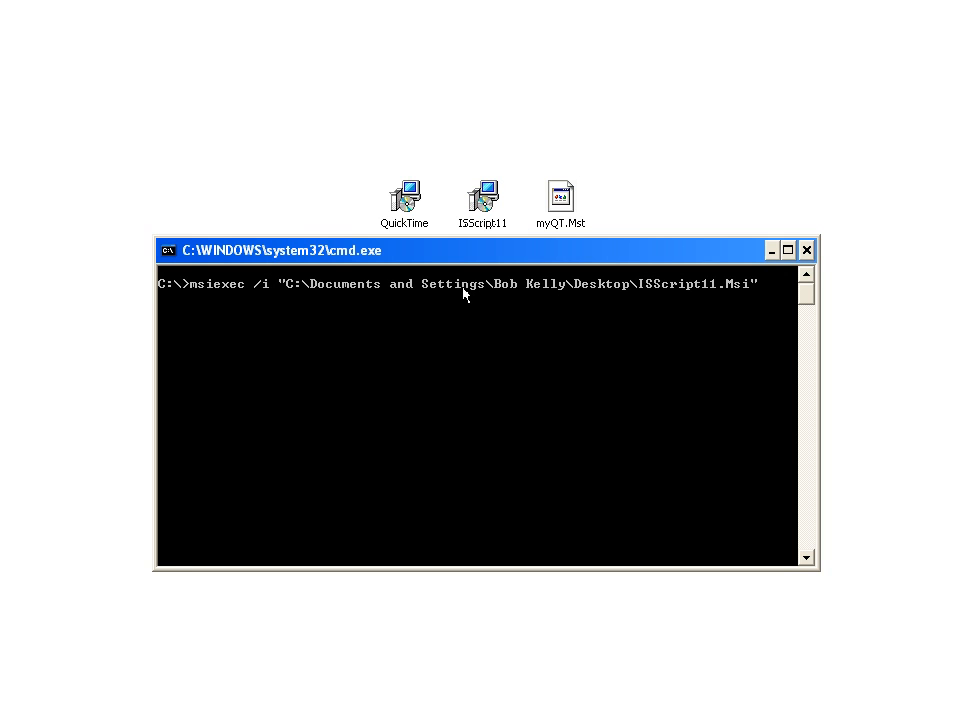
pyautogui.write('/q')
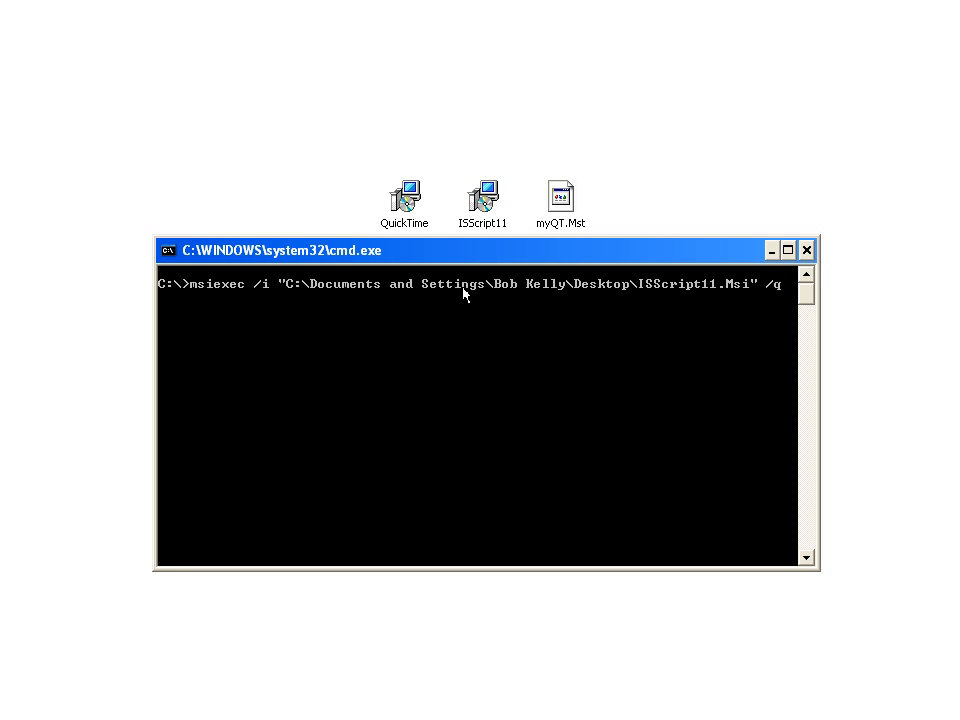
pyautogui.write('b')
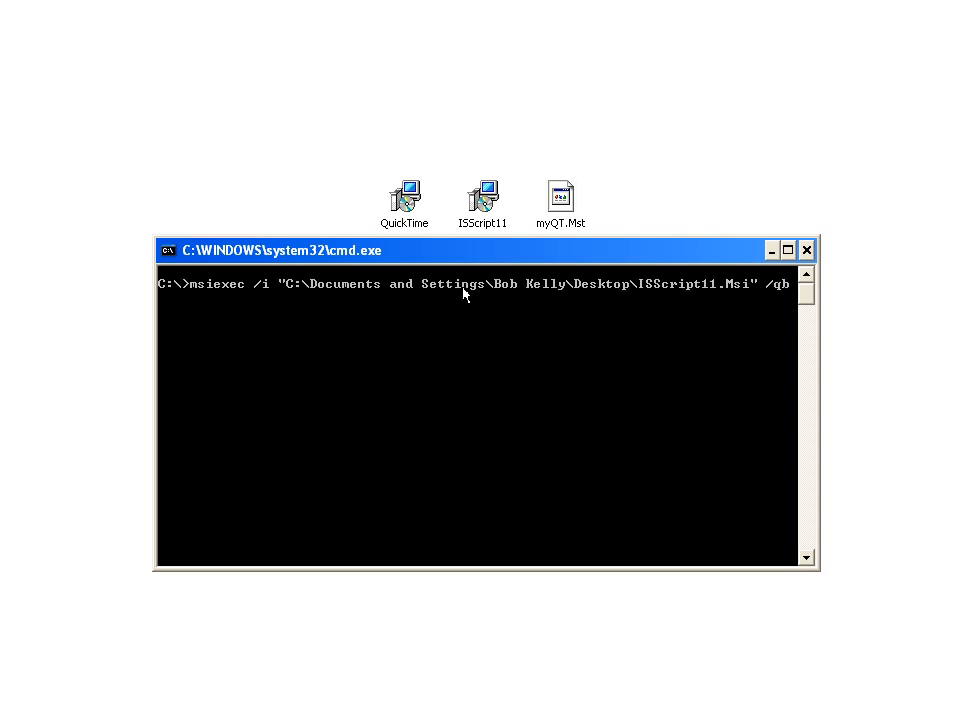
pyautogui.press('Return')
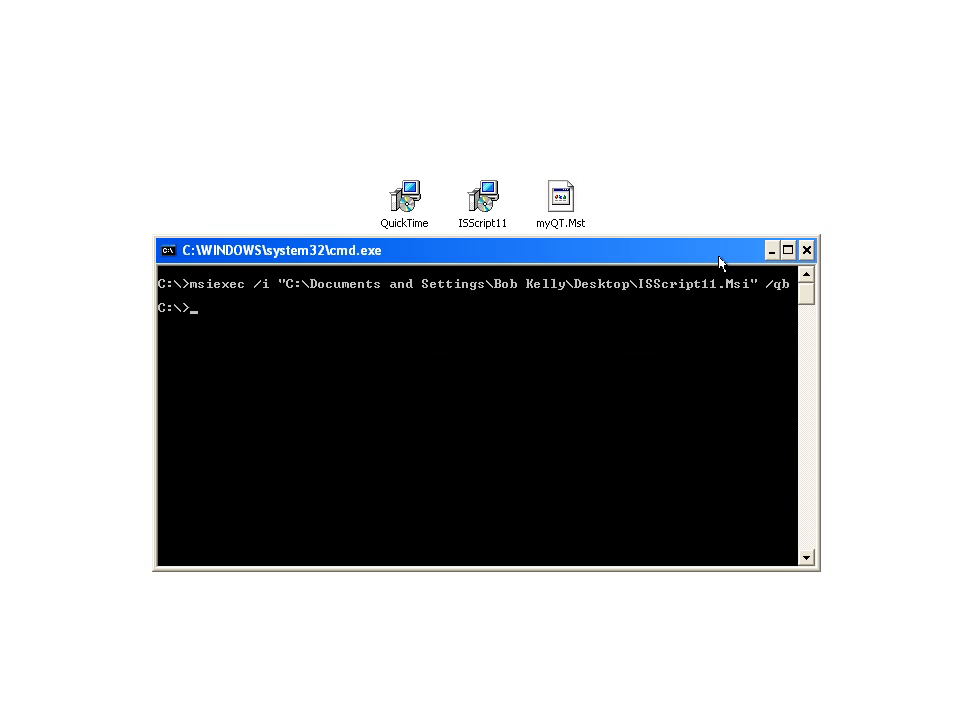
pyautogui.write('msiexec')
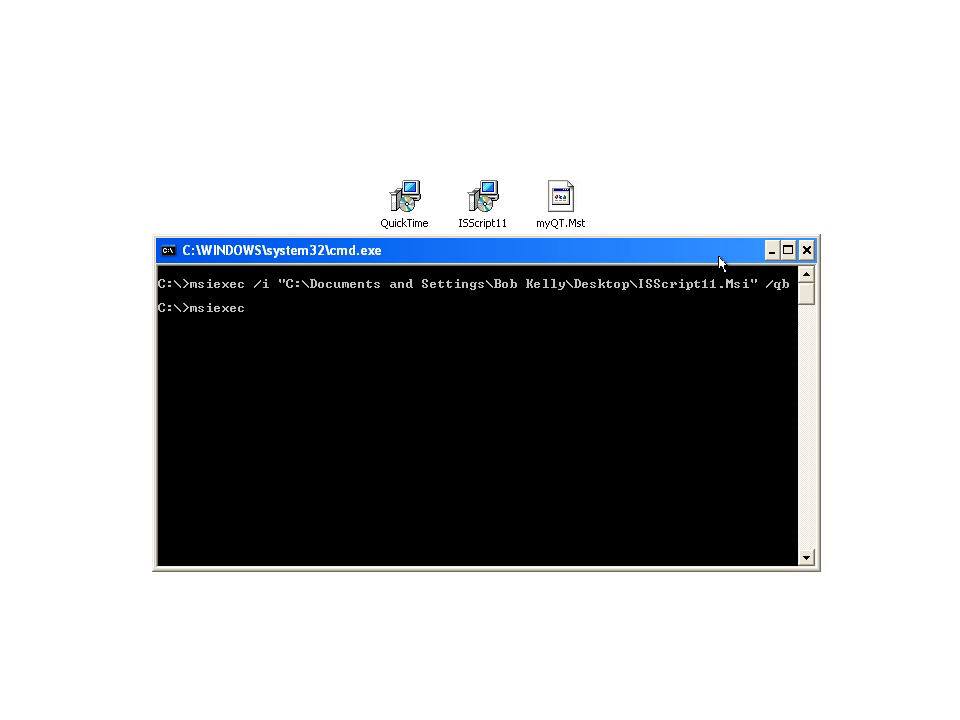
pyautogui.write('/i')
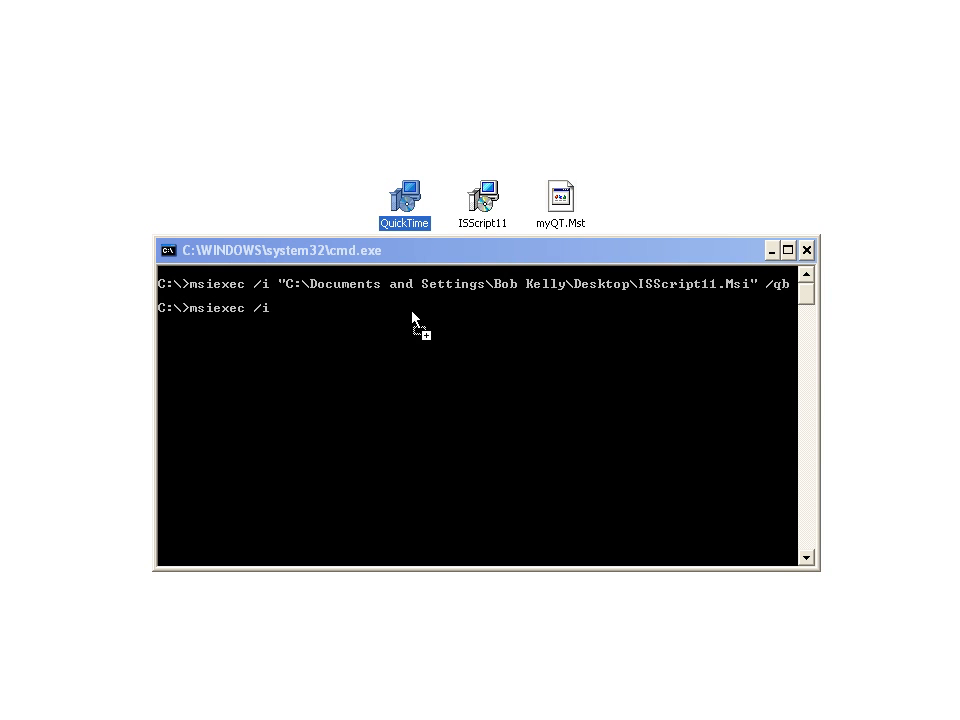
# Run msiexec /i QuickTime.msi with TRANSFORMS= the desktop myQT.Mst path.
pyautogui.write('"C:\\Documents and Settings\\Bob Kelly\\Desktop\\QuickTime.msi"')
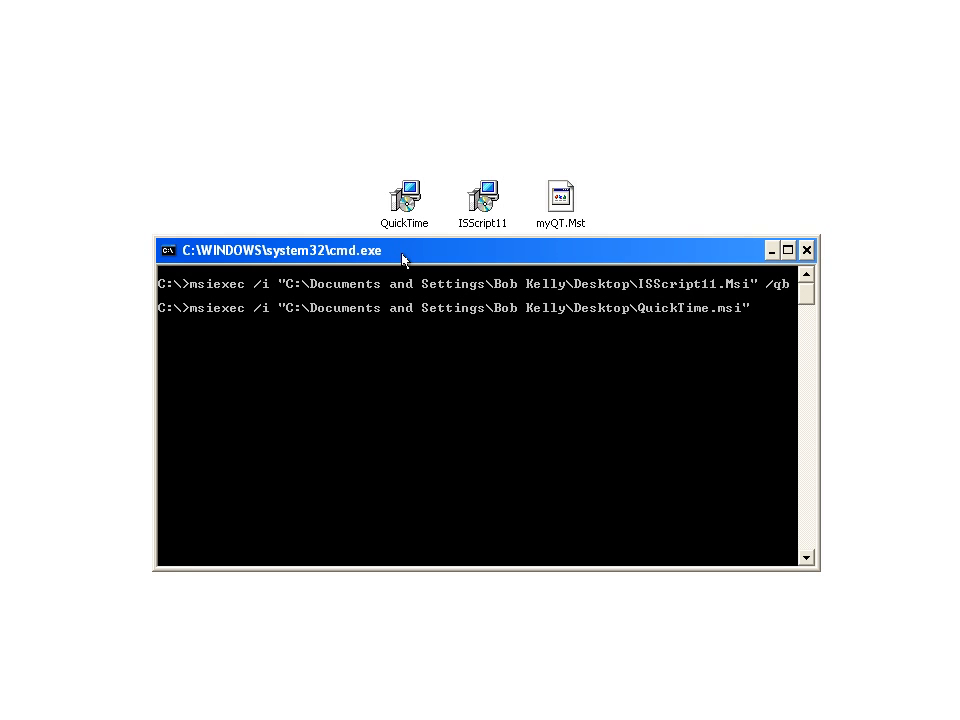
pyautogui.write('TRANSFORMS')
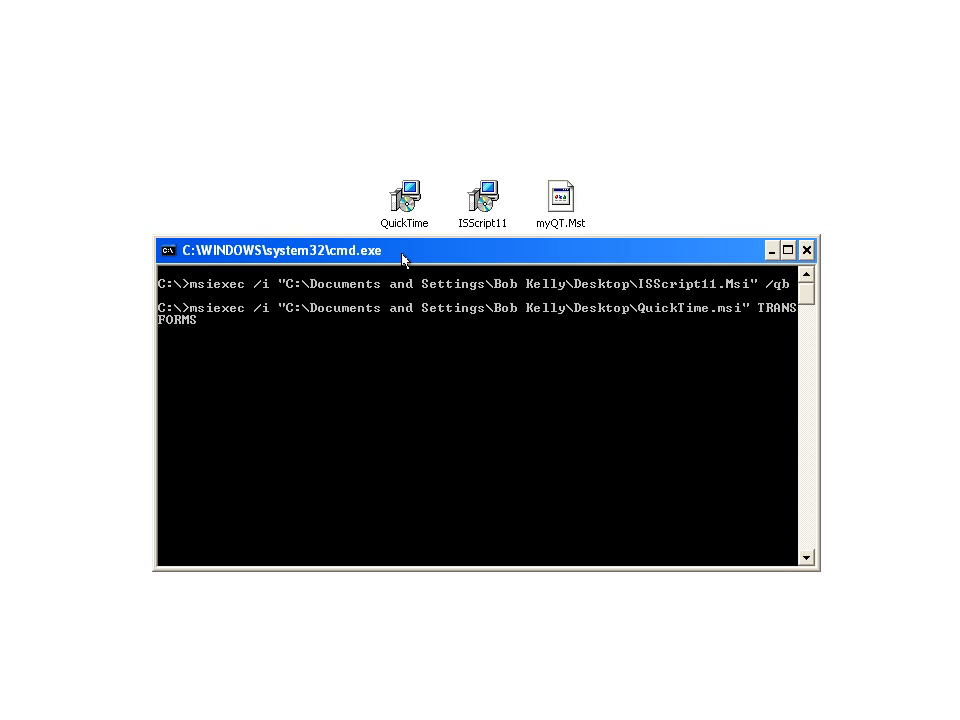
pyautogui.write('=')
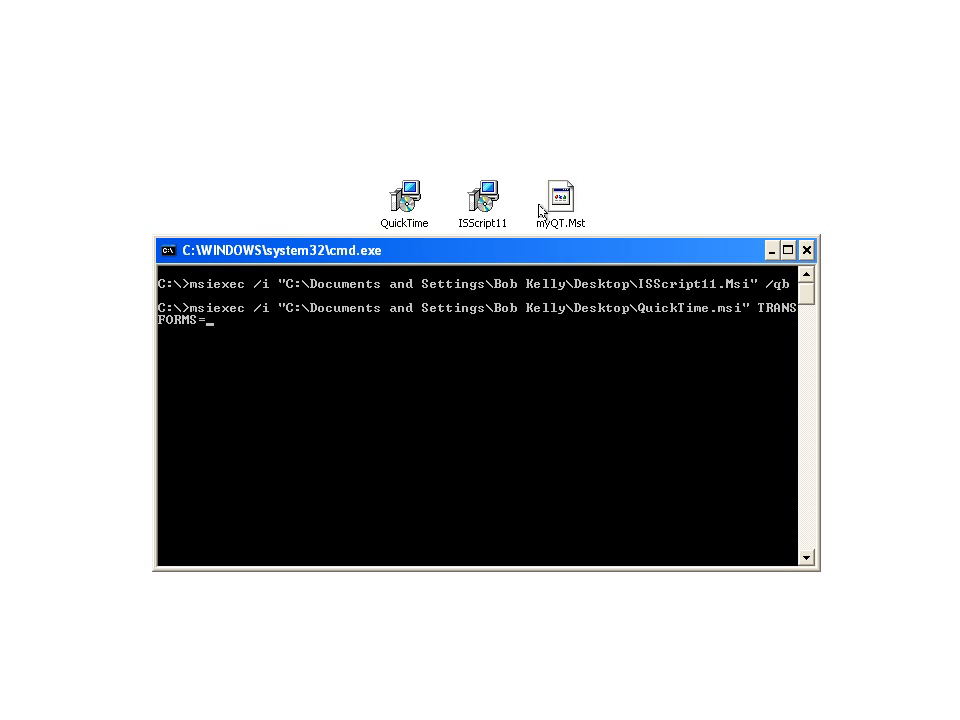
pyautogui.click(560, 192)
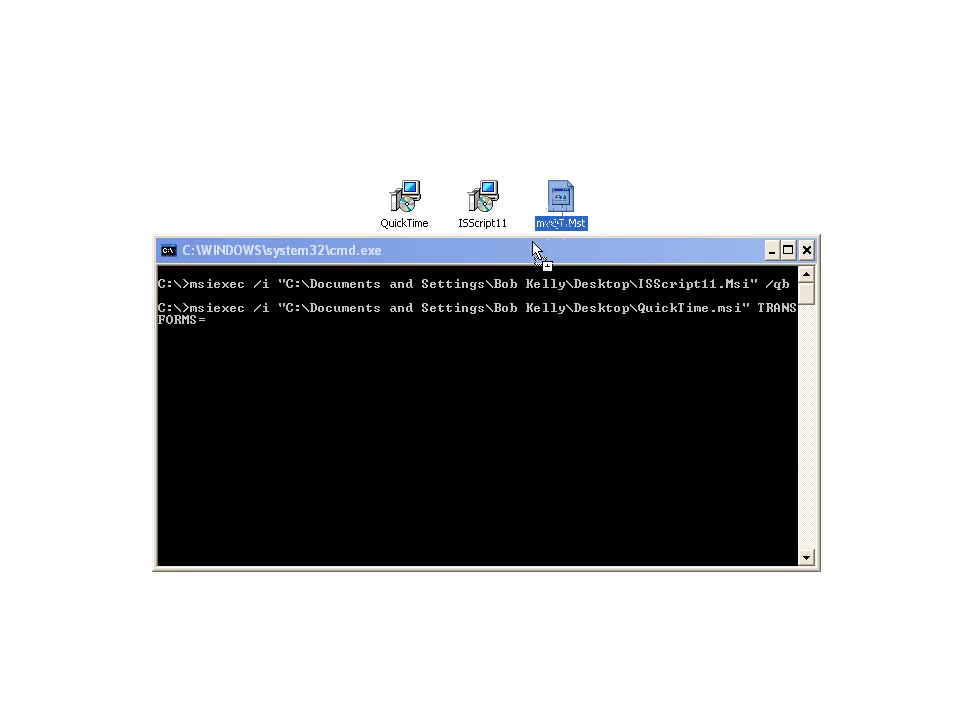
pyautogui.write('"C:\\Documents and Settings\\Bob Kelly\\Desktop\\myQT.Mst"')
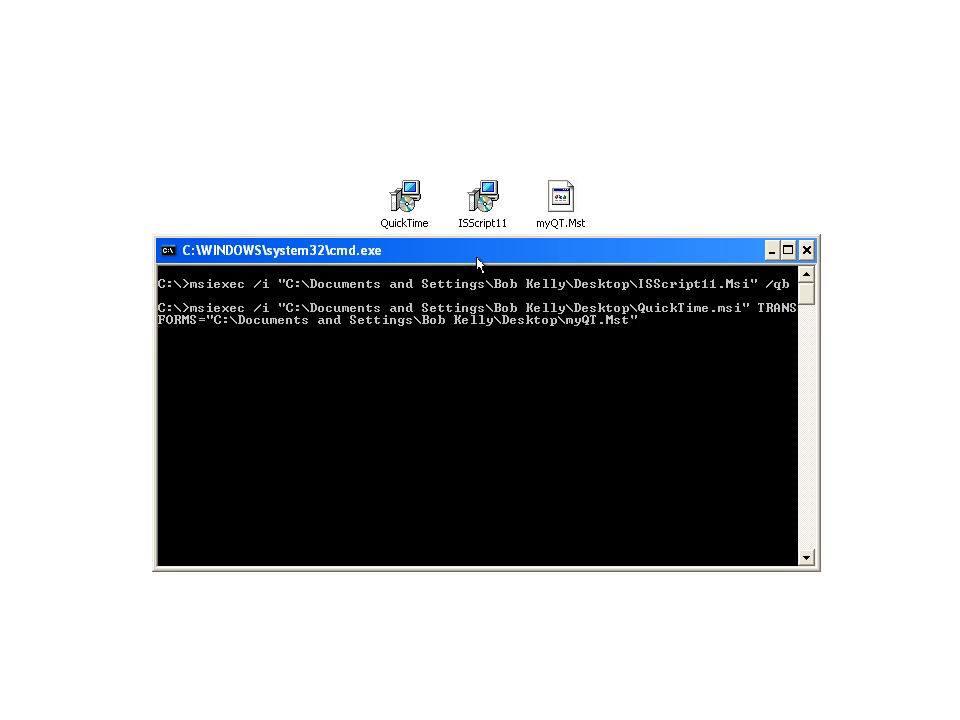
pyautogui.press('Return')
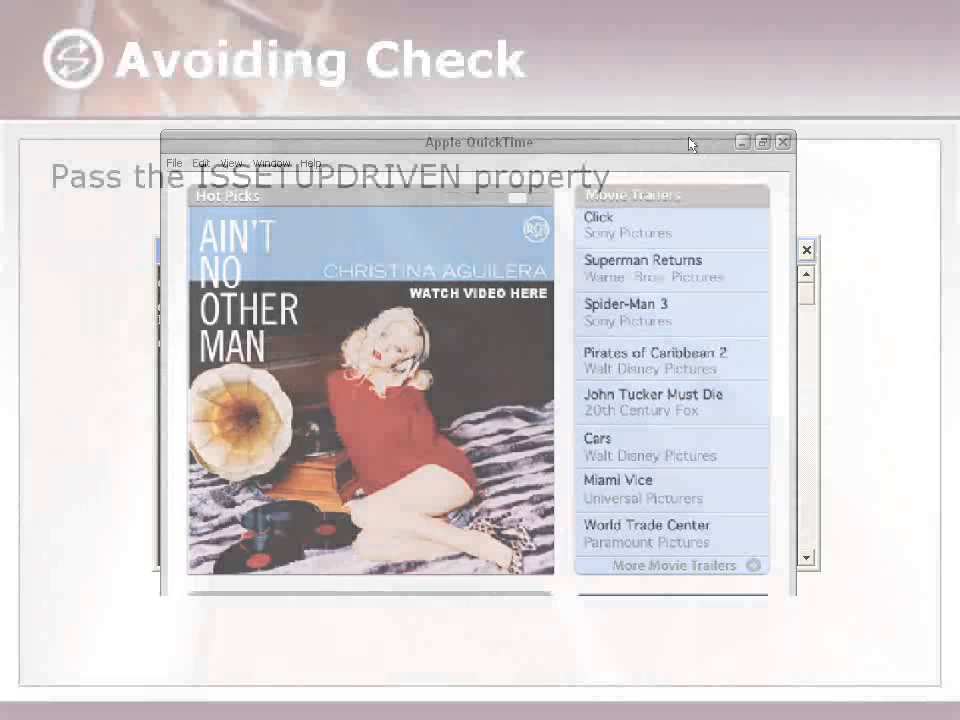
# Close the newly installed QuickTime Player window.
pyautogui.click(784, 140)
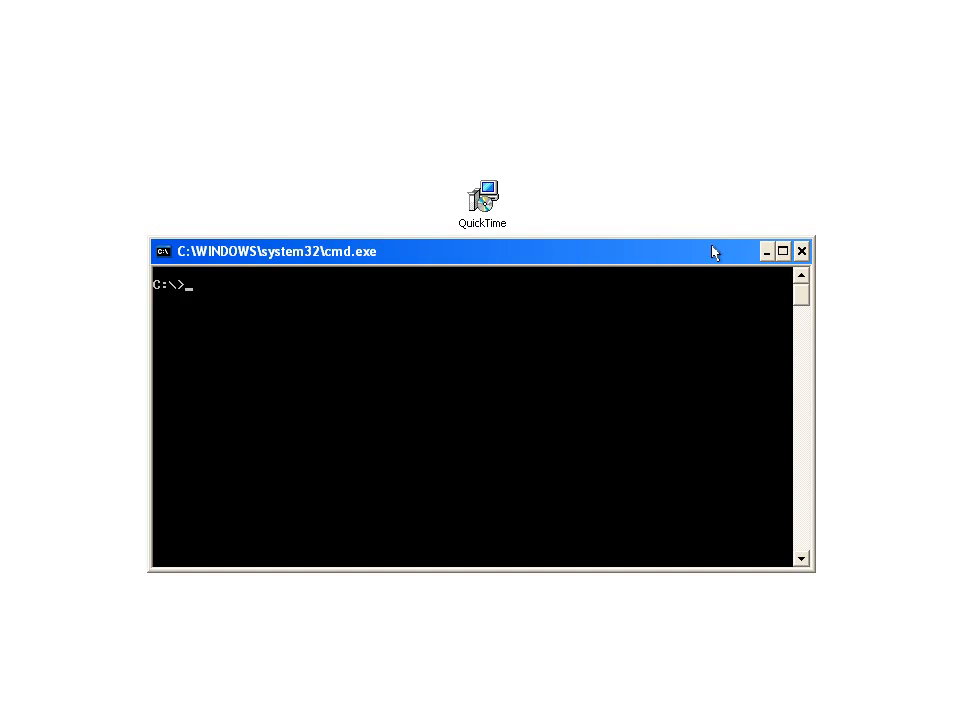
# Run msiexec /i QuickTime.msi ISSETUPDRIVEN=1 and dismiss the missing InstallScript engine error.
pyautogui.write('m')
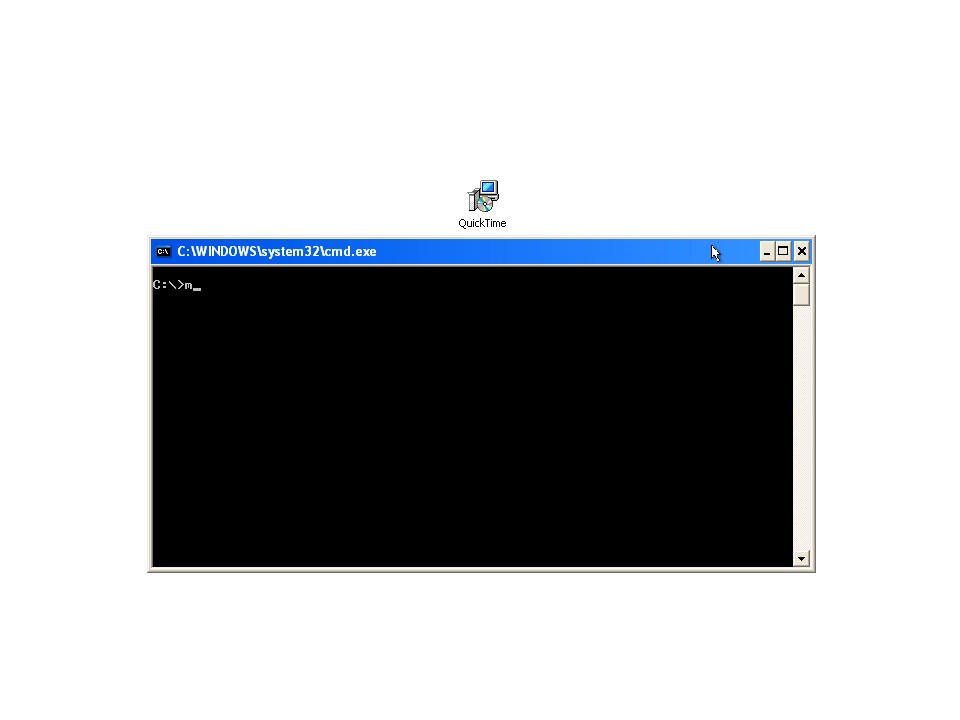
pyautogui.write('siexec.exe /i')
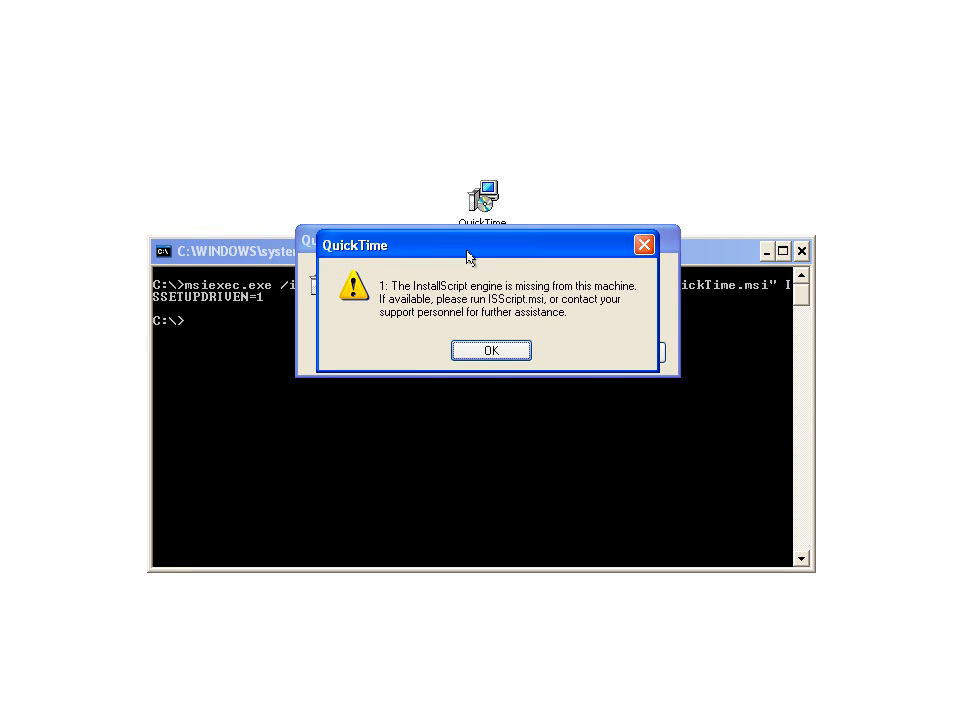
pyautogui.moveTo(470, 262)
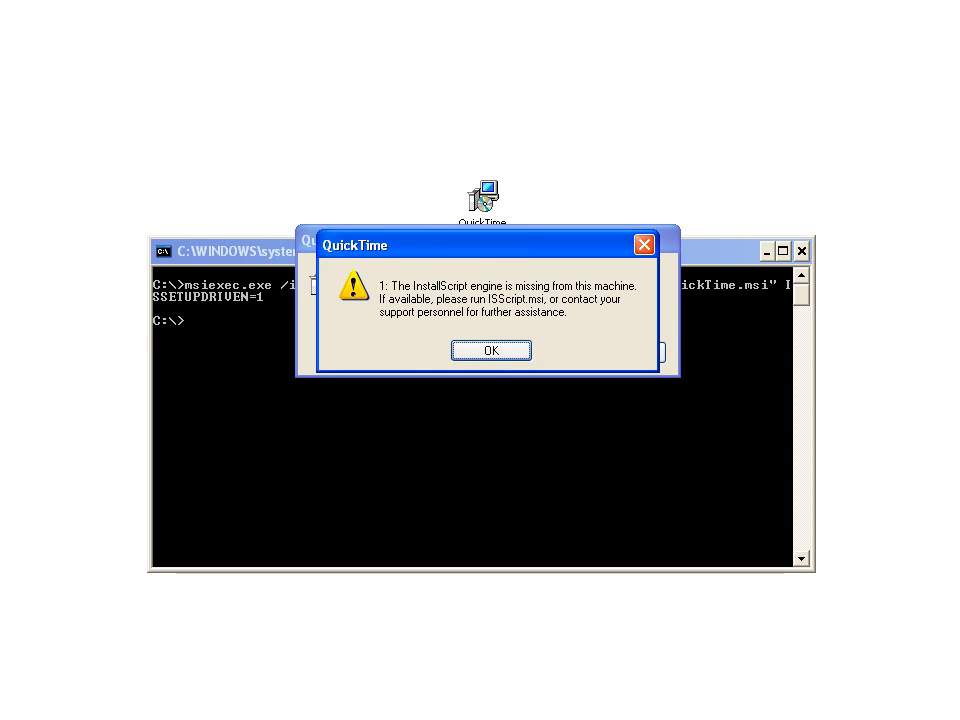
pyautogui.click(490, 350)
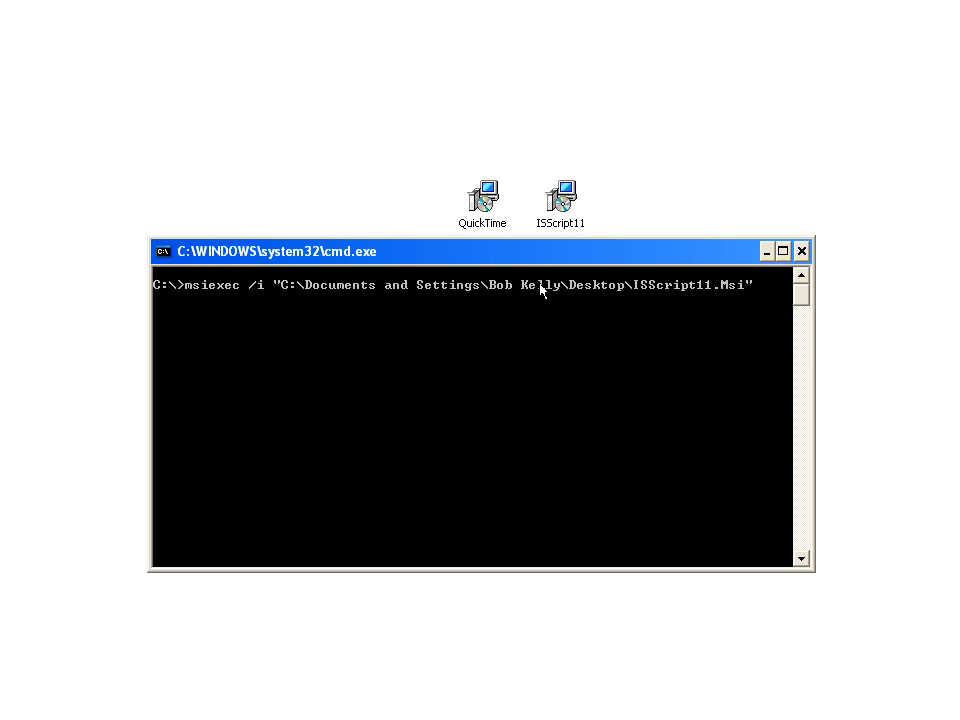
# Run the ISScript11.Msi install with /qb, then begin the next msiexec command.
pyautogui.press('Return')
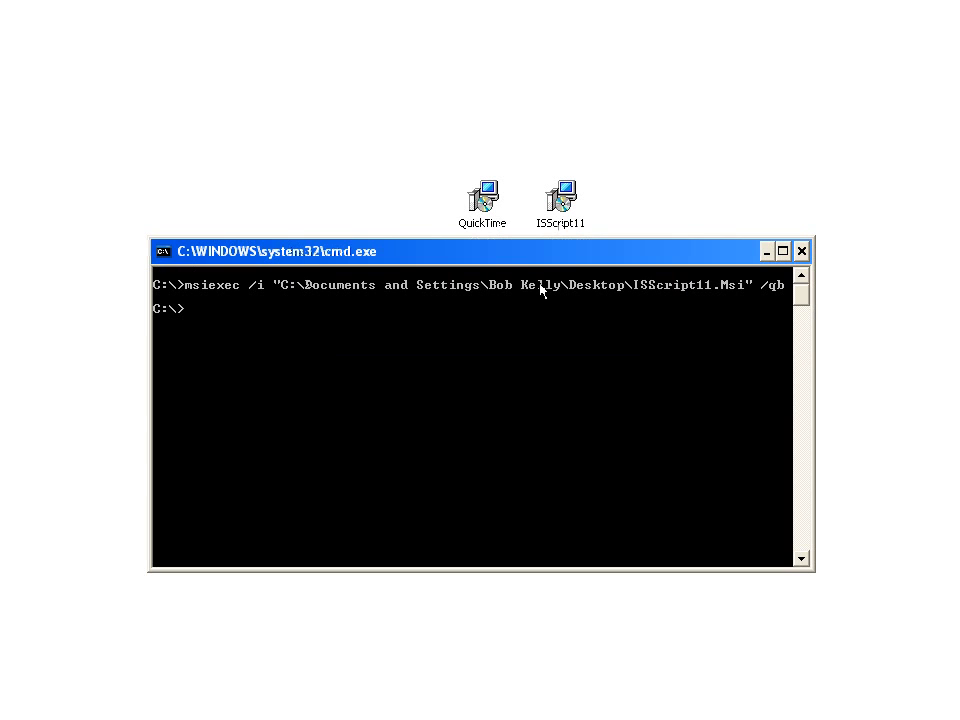
pyautogui.write('msiexec /')
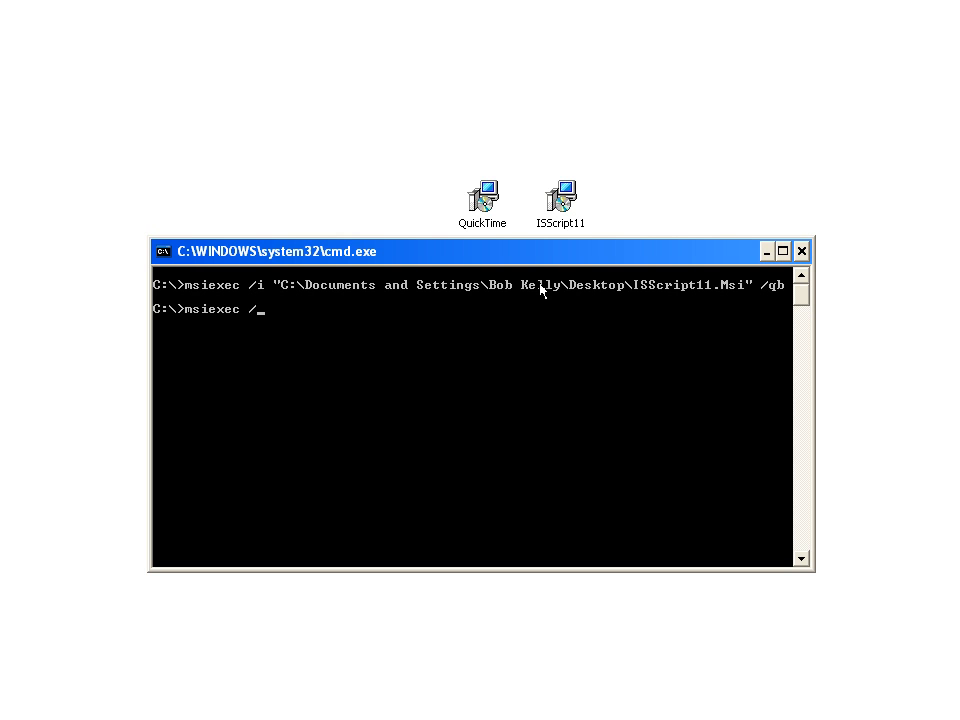